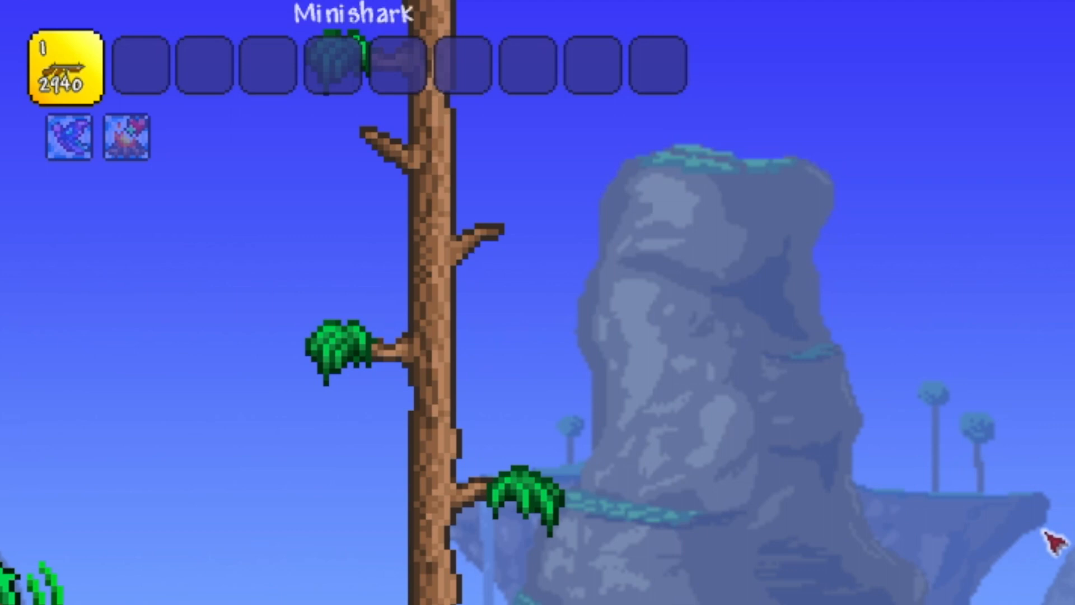
mouse_move(106, 450)
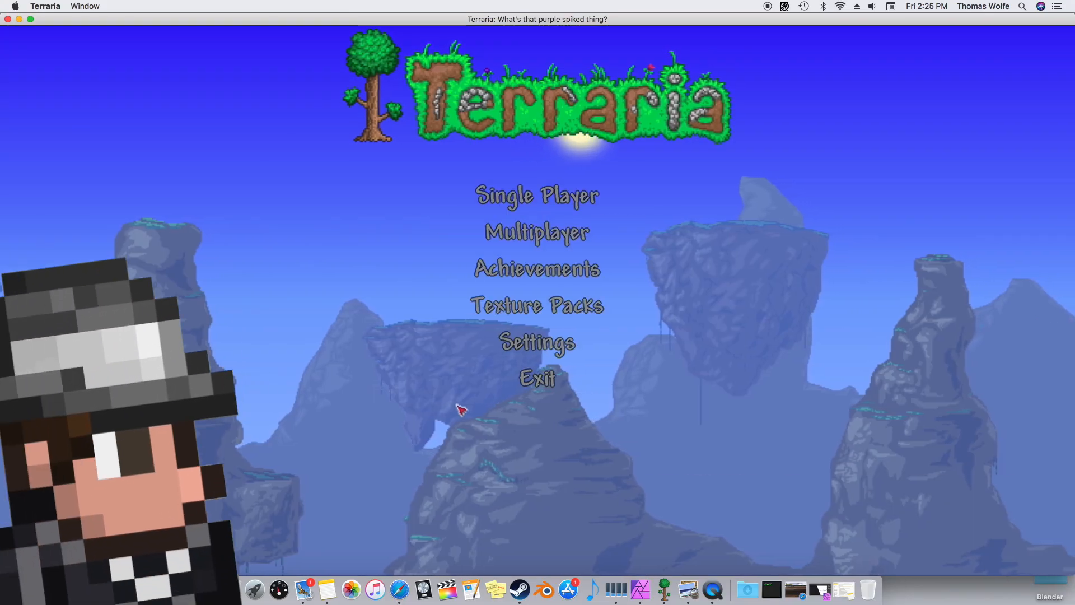
Bring up the Texture Packs screen from the main menu, showing no packs yet.
left_click(536, 305)
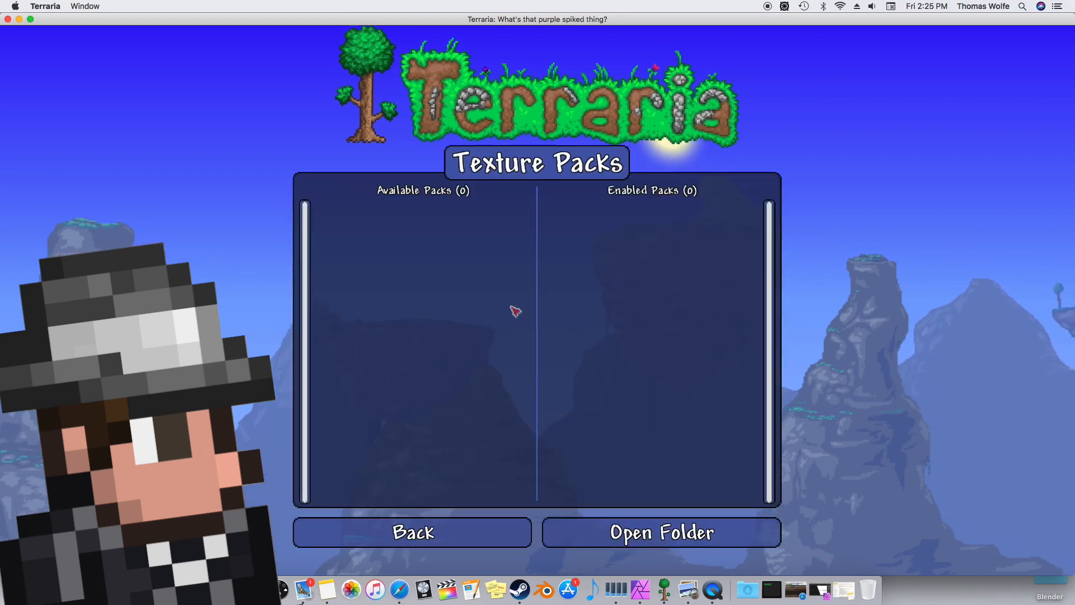
mouse_move(684, 313)
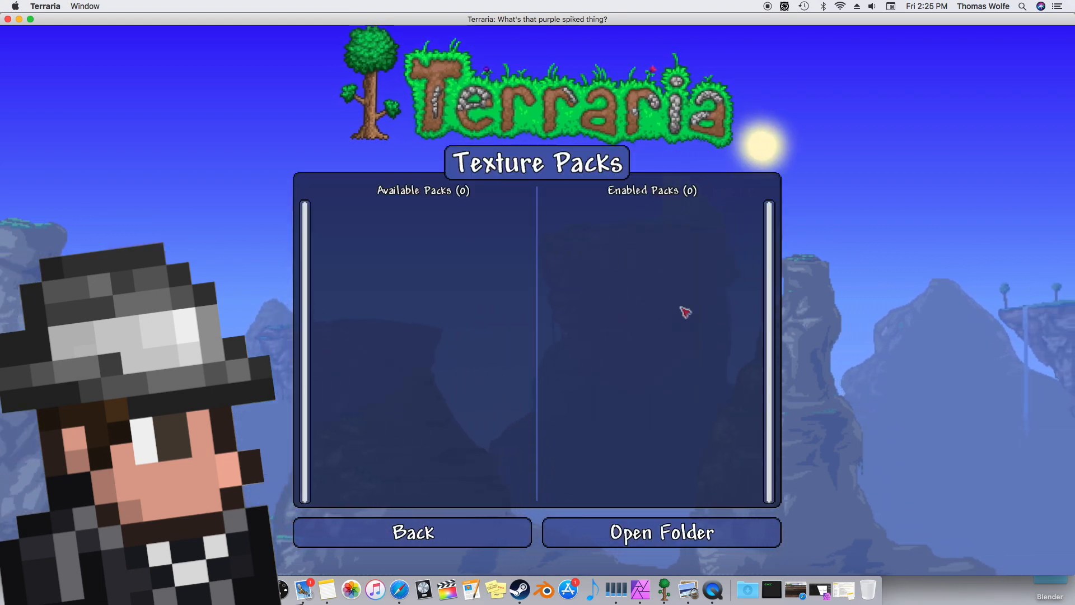
mouse_move(480, 291)
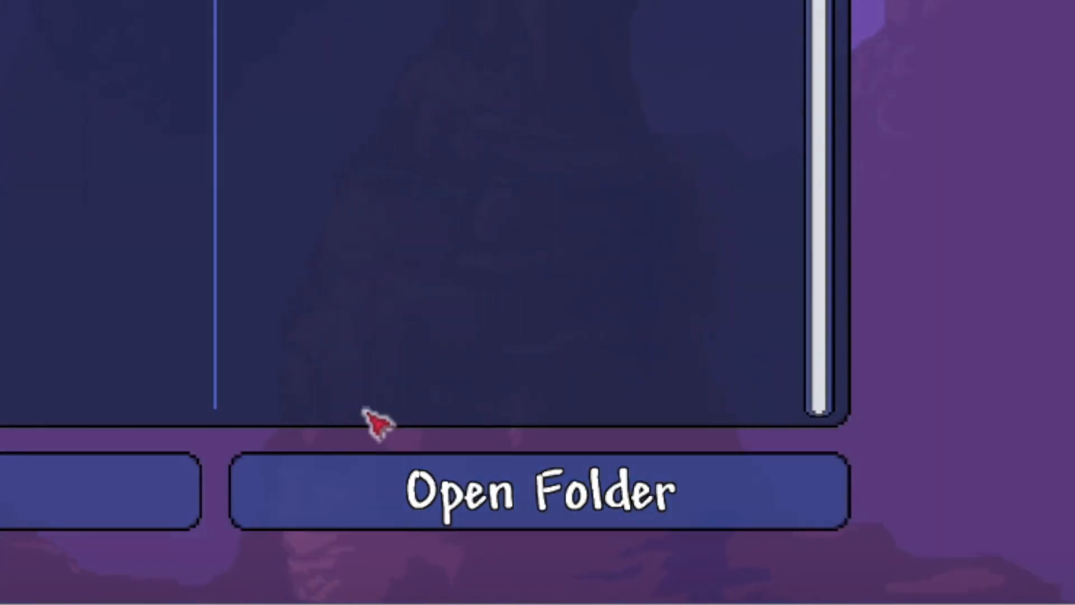
Create a TutorialPack folder in ResourcePacks and a Content folder inside it.
left_click(539, 492)
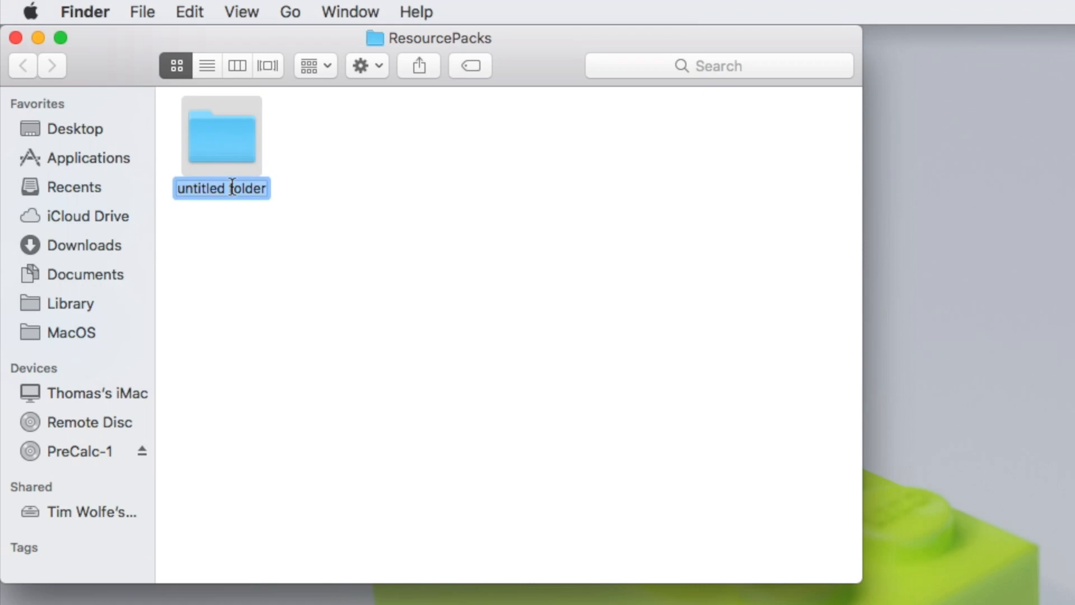
type("T")
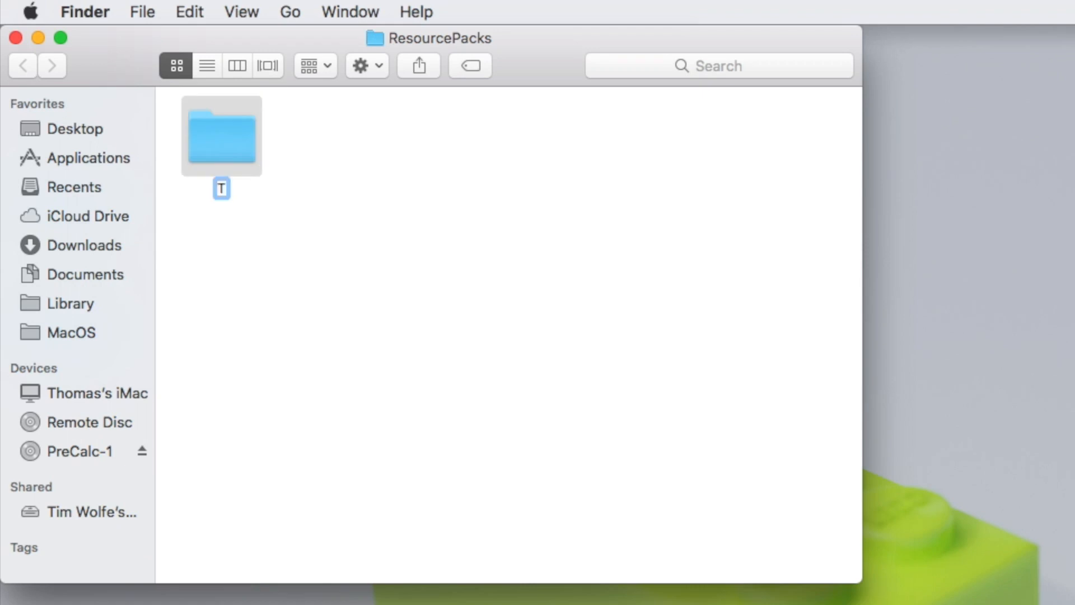
type("utorial")
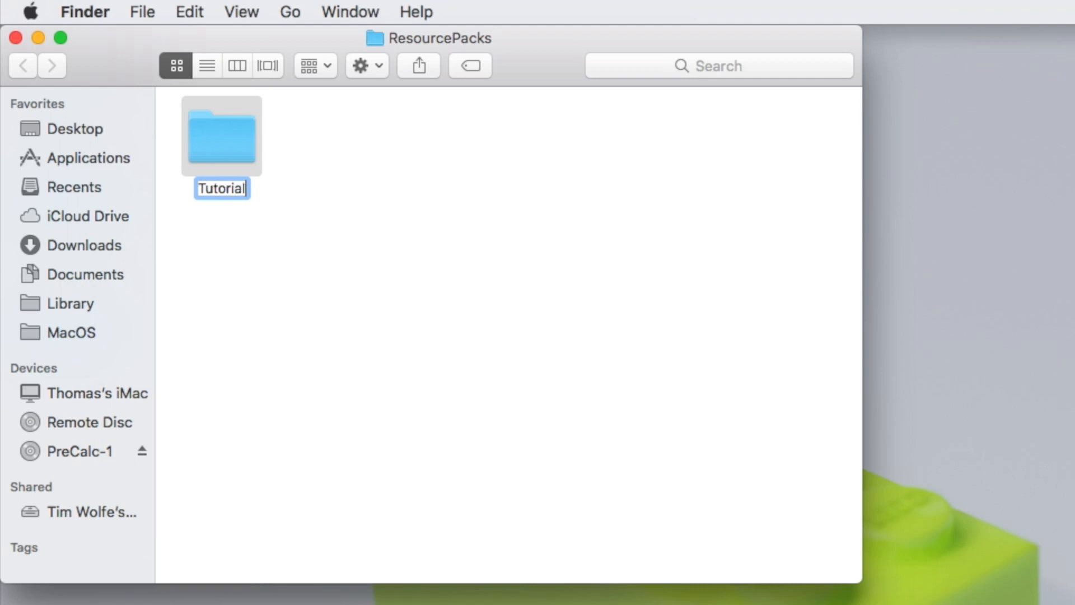
type("Pack")
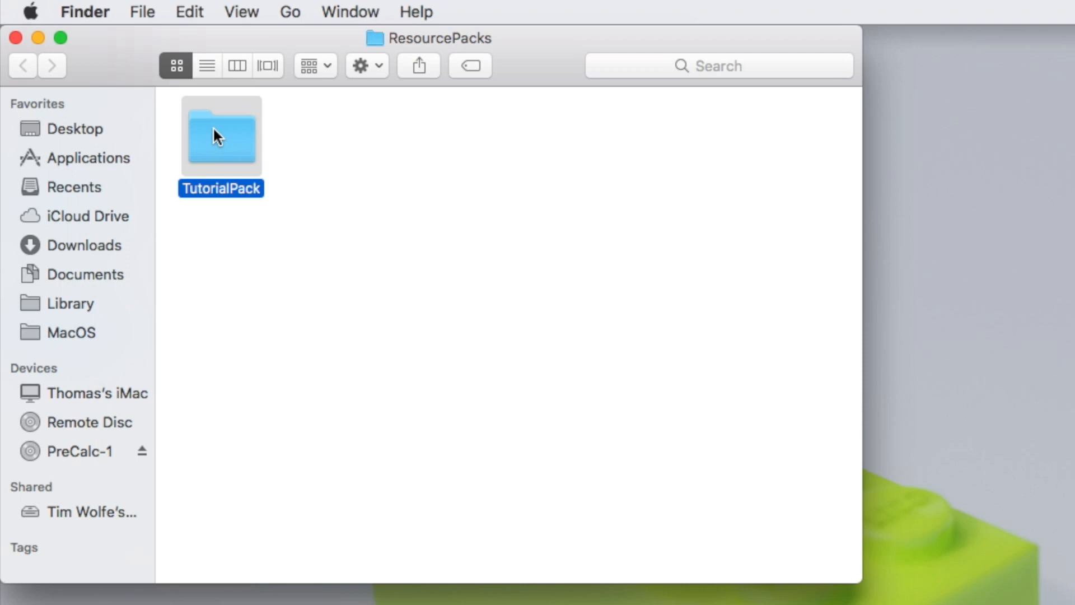
double_click(220, 135)
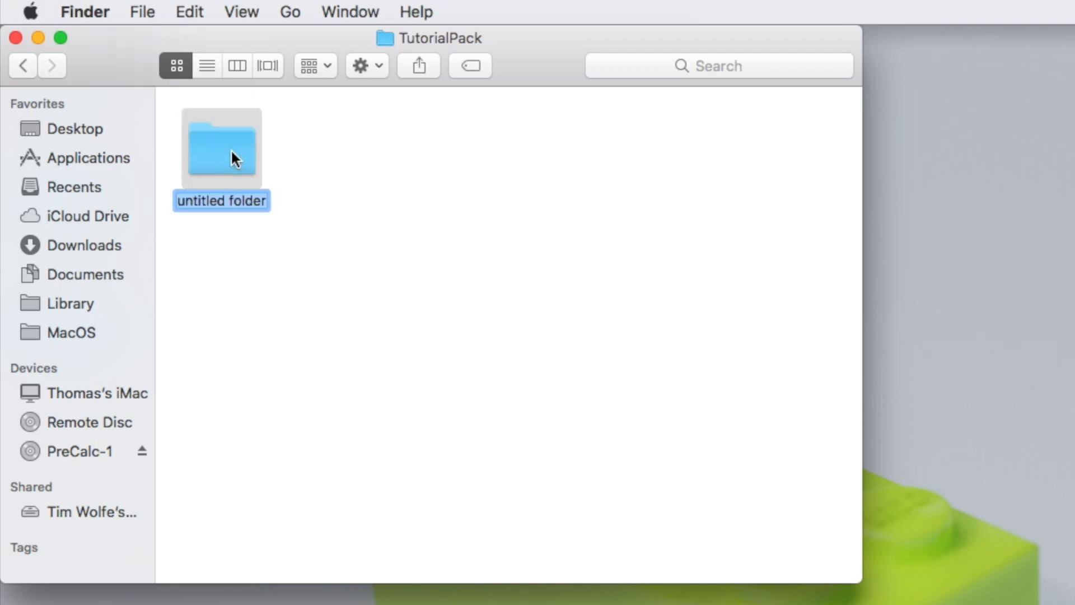
type("Content")
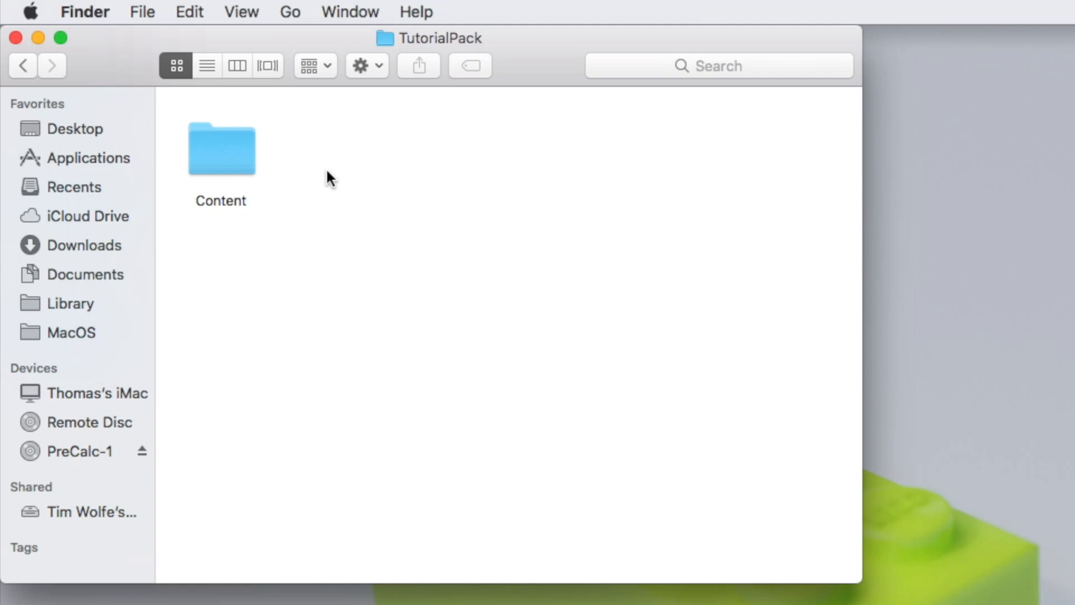
mouse_move(324, 199)
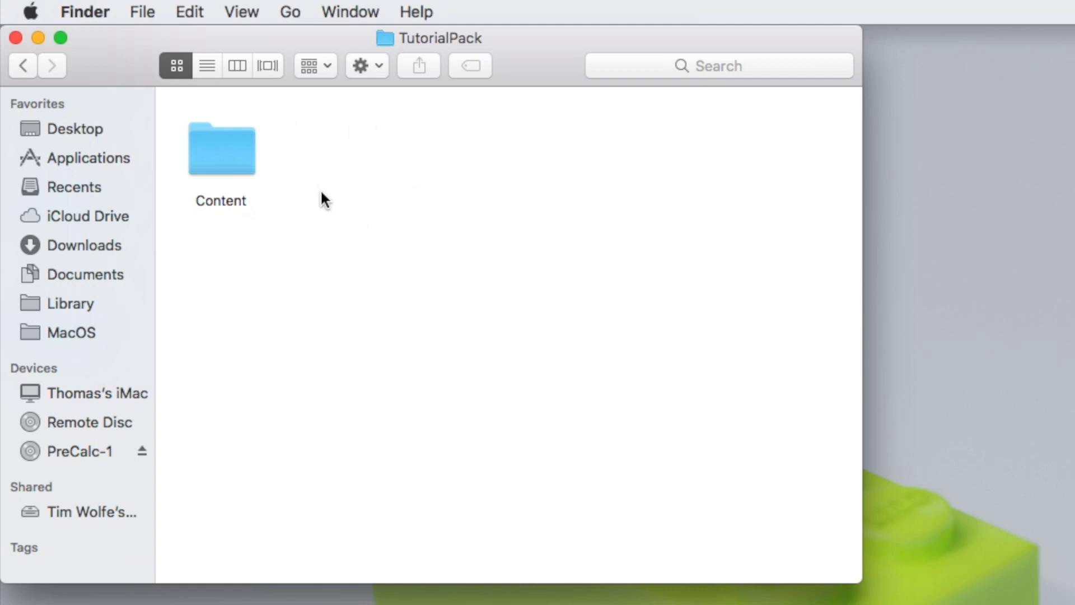
mouse_move(372, 221)
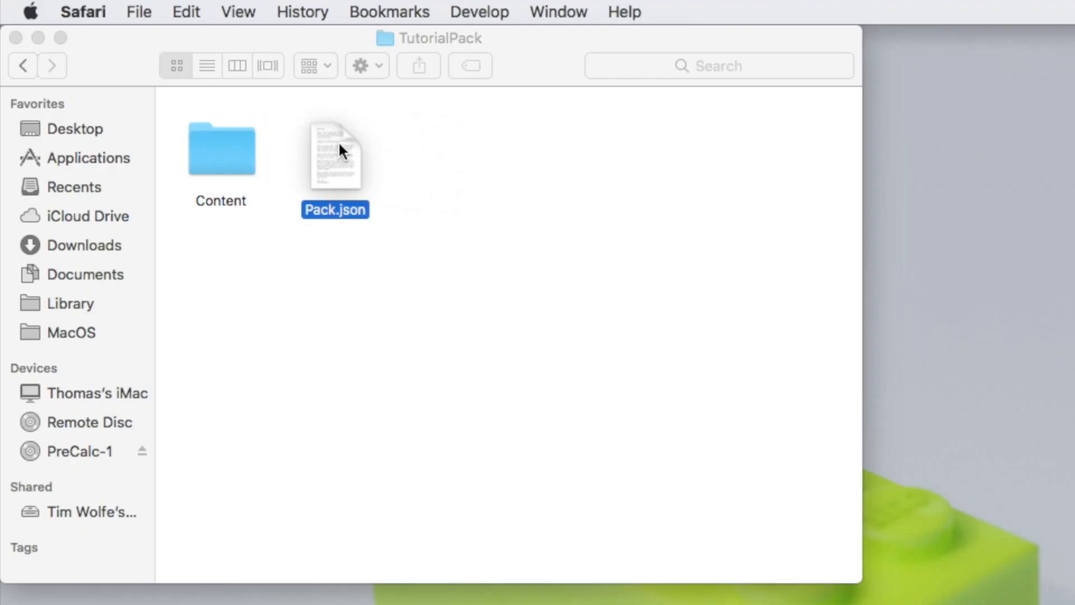
In Pack.json, set Name to TutorialPack and Author to Me.
left_click(346, 151)
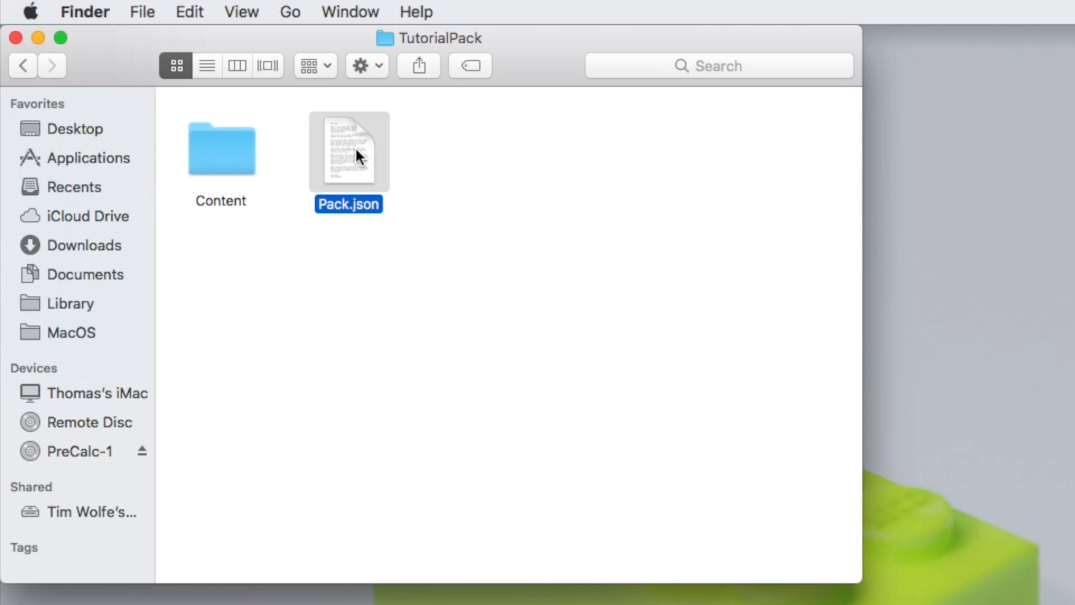
double_click(347, 150)
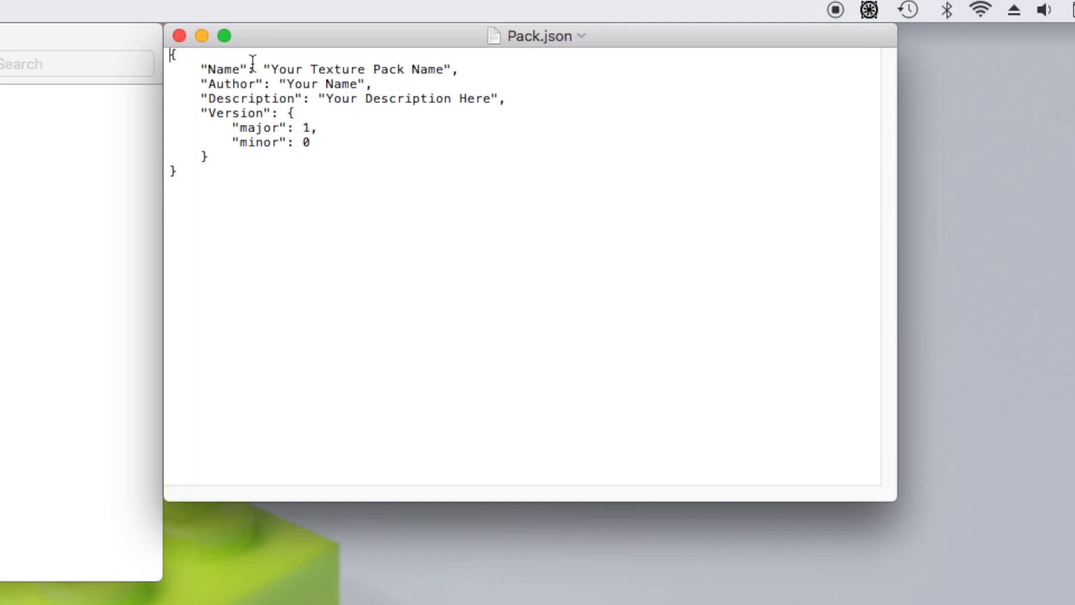
double_click(285, 69)
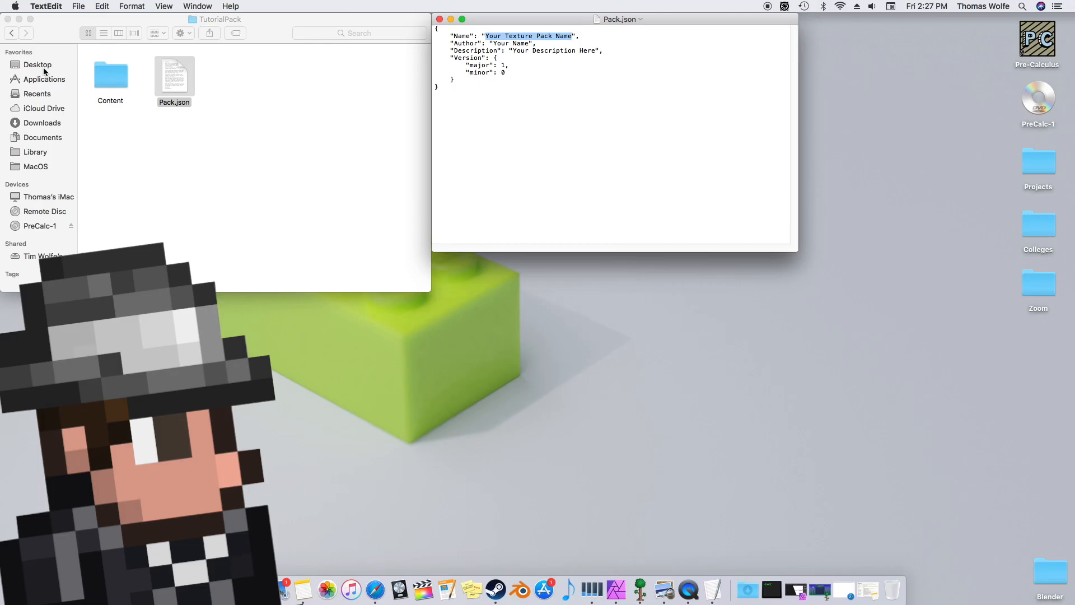
left_click(174, 68)
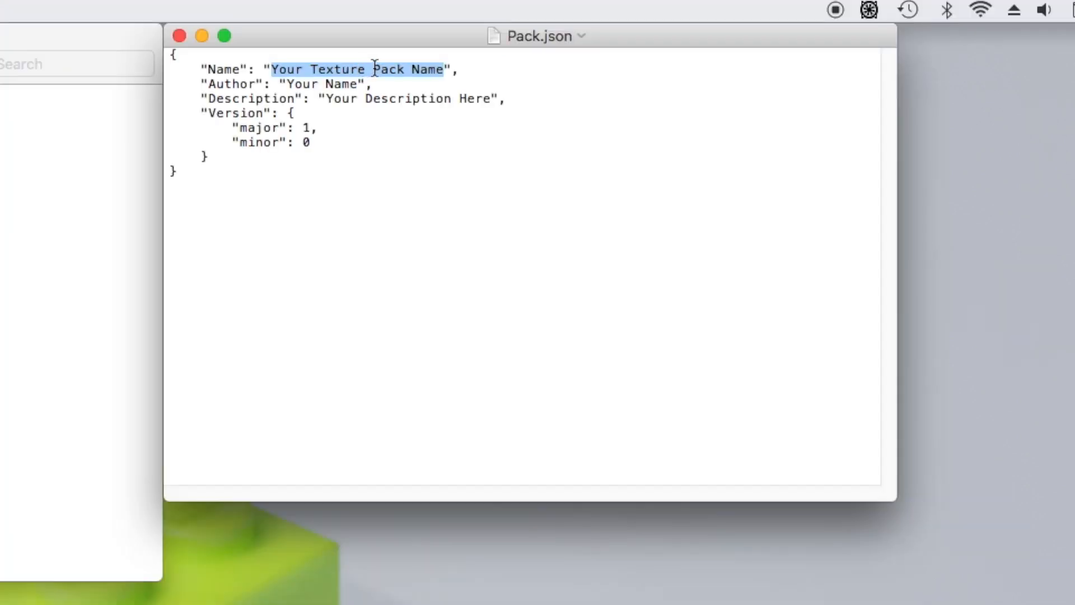
type("Tutorial\",")
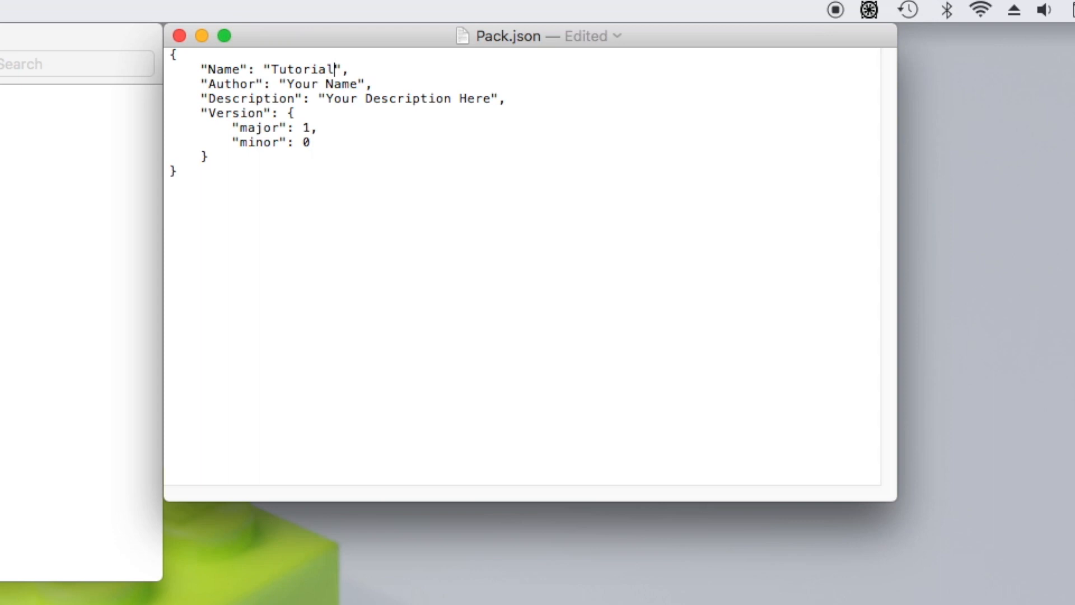
type("Pack")
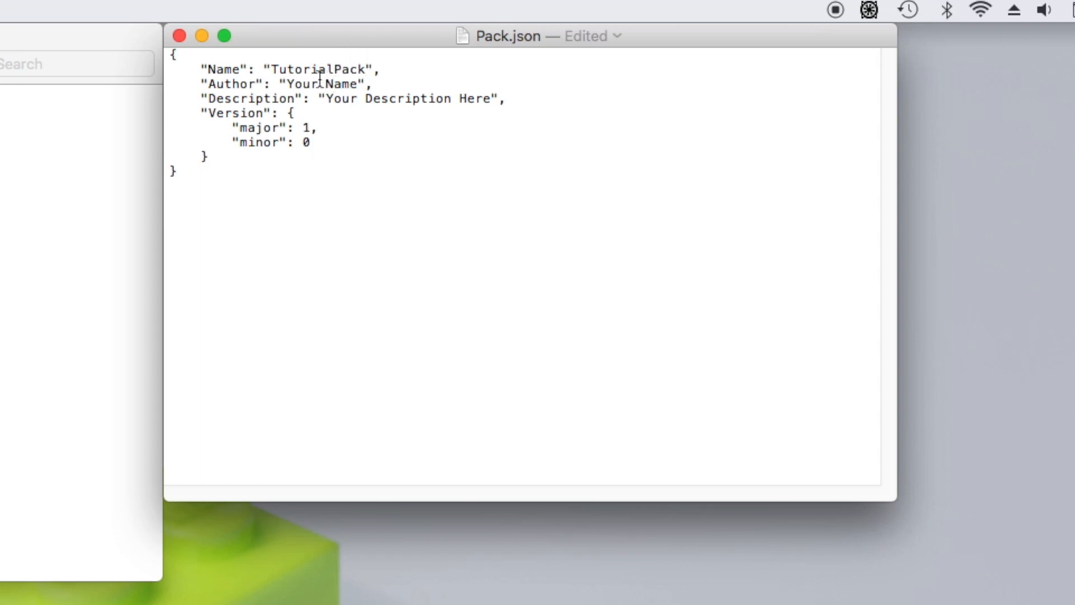
double_click(321, 84)
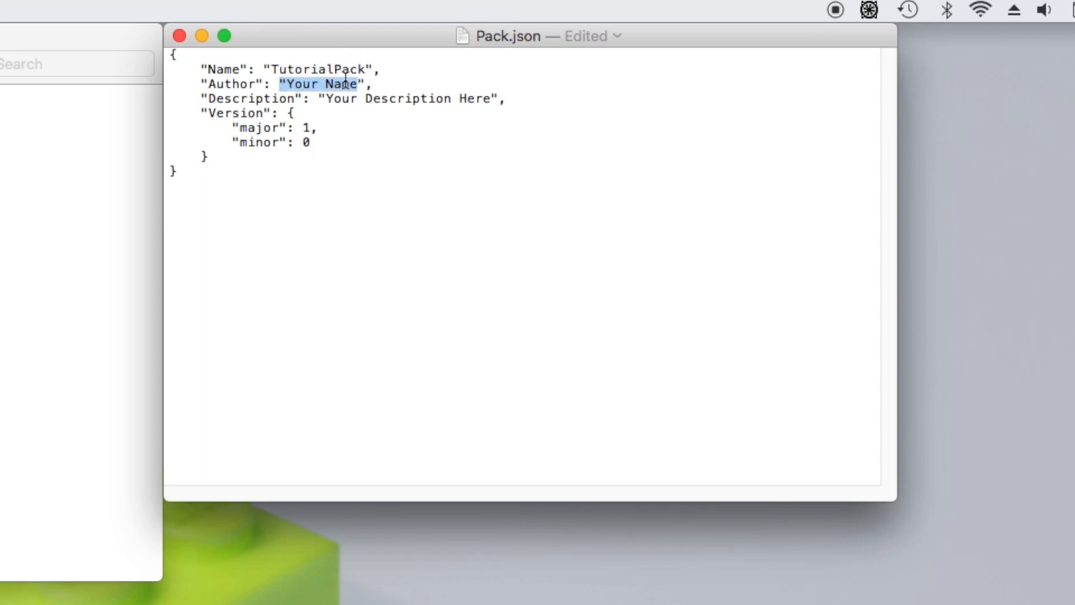
type("Me")
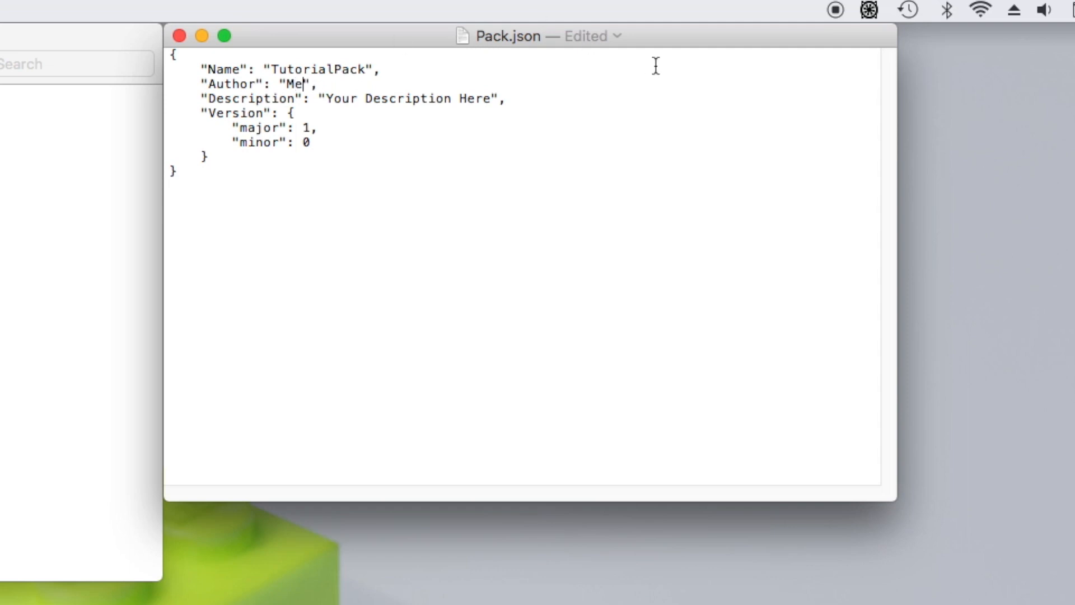
mouse_move(391, 91)
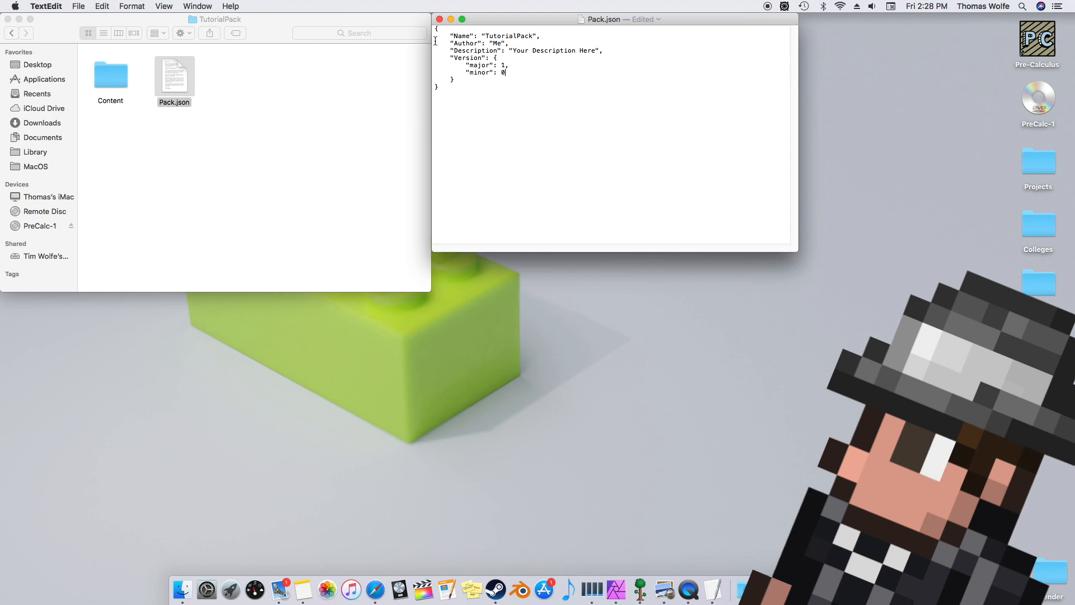
Save the edited Pack.json file.
left_click(78, 7)
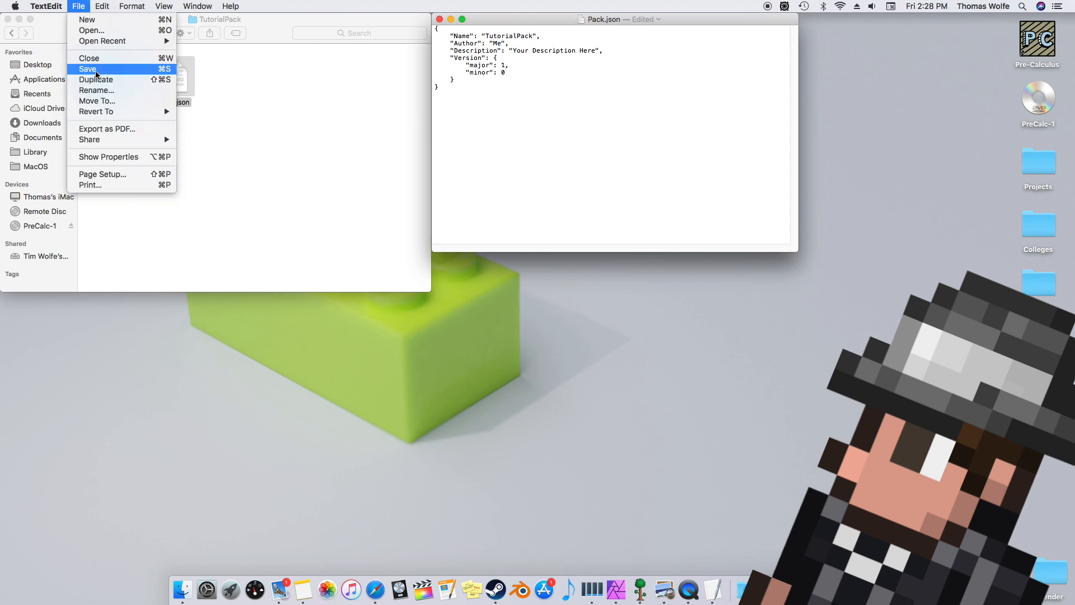
left_click(88, 68)
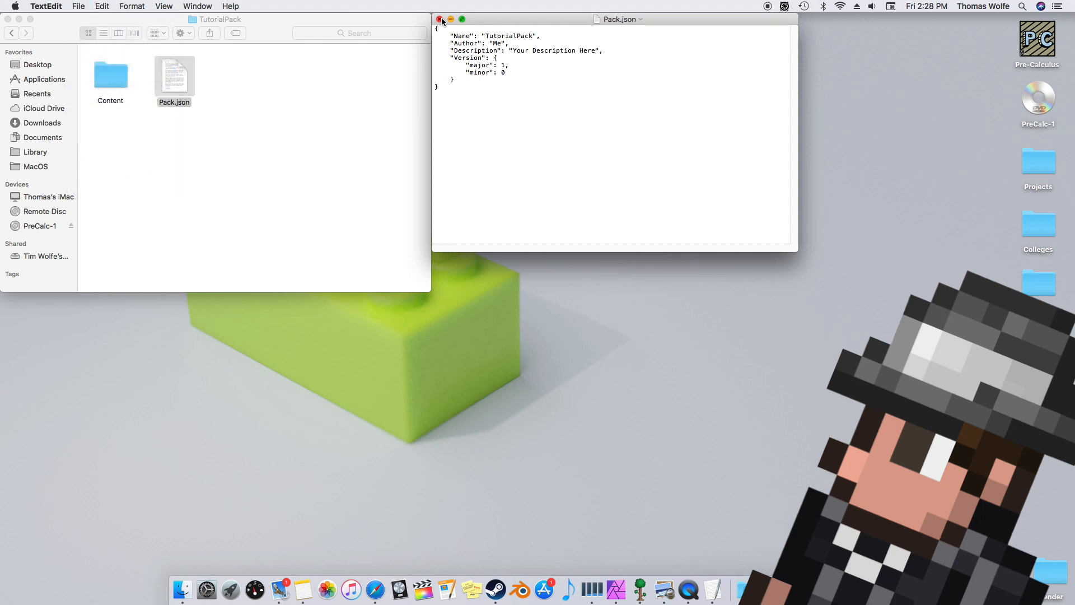
Move TutorialPack by Me from Available Packs to Enabled Packs.
left_click(439, 19)
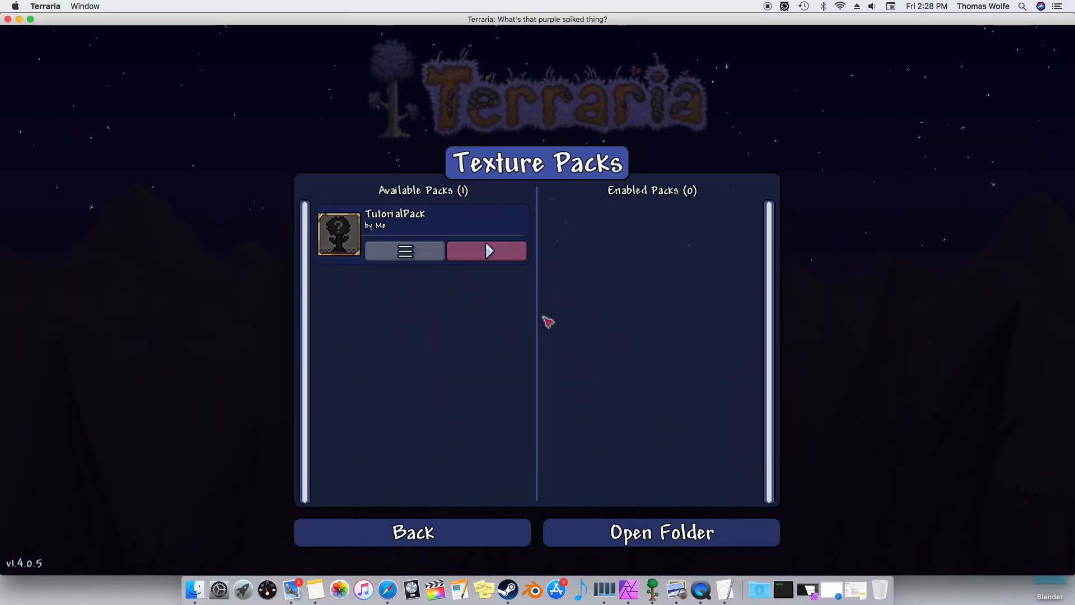
mouse_move(422, 236)
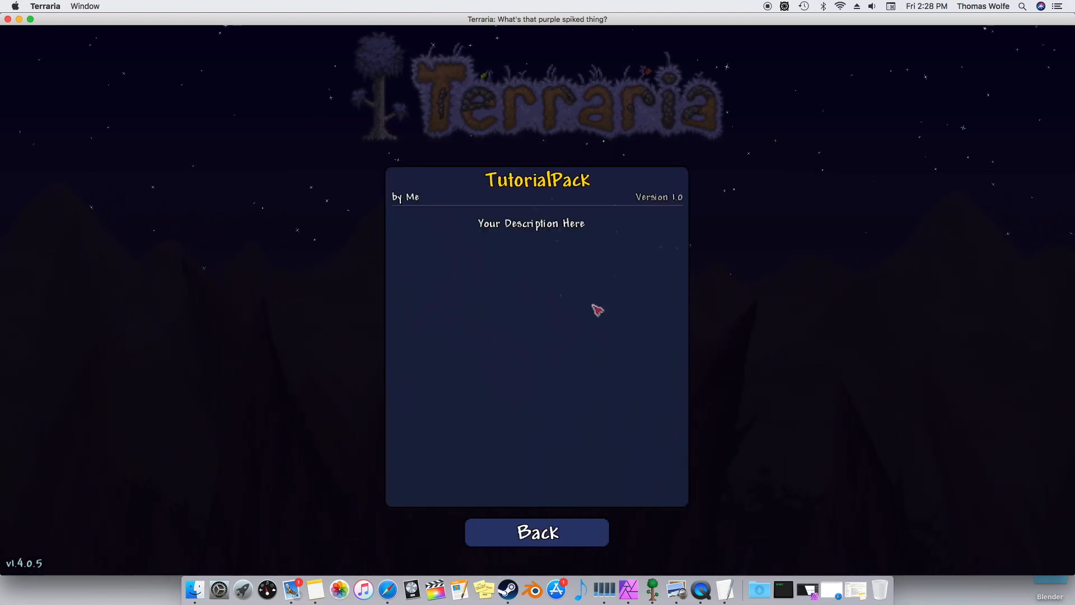
left_click(536, 532)
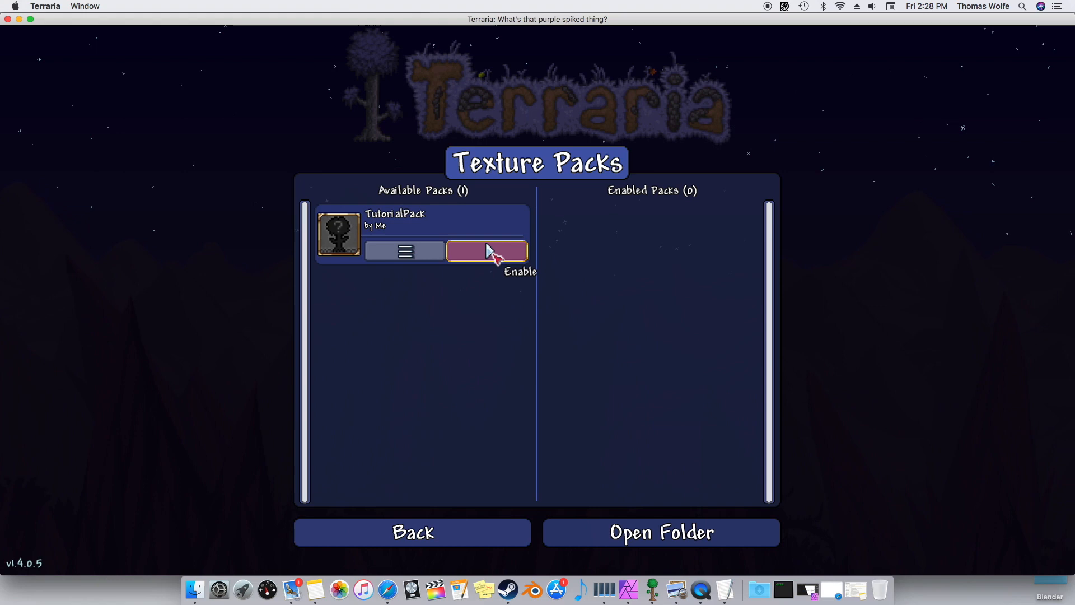
left_click(486, 250)
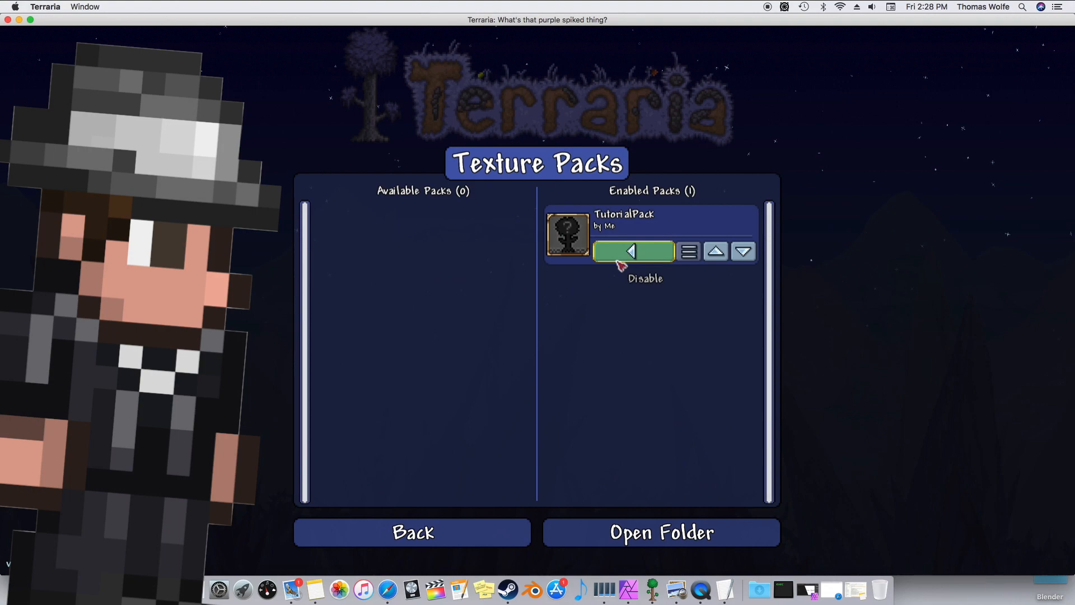
Open the pack's Content folder, then browse Home > Library > Application Support > Steam > steamapps > common.
left_click(660, 532)
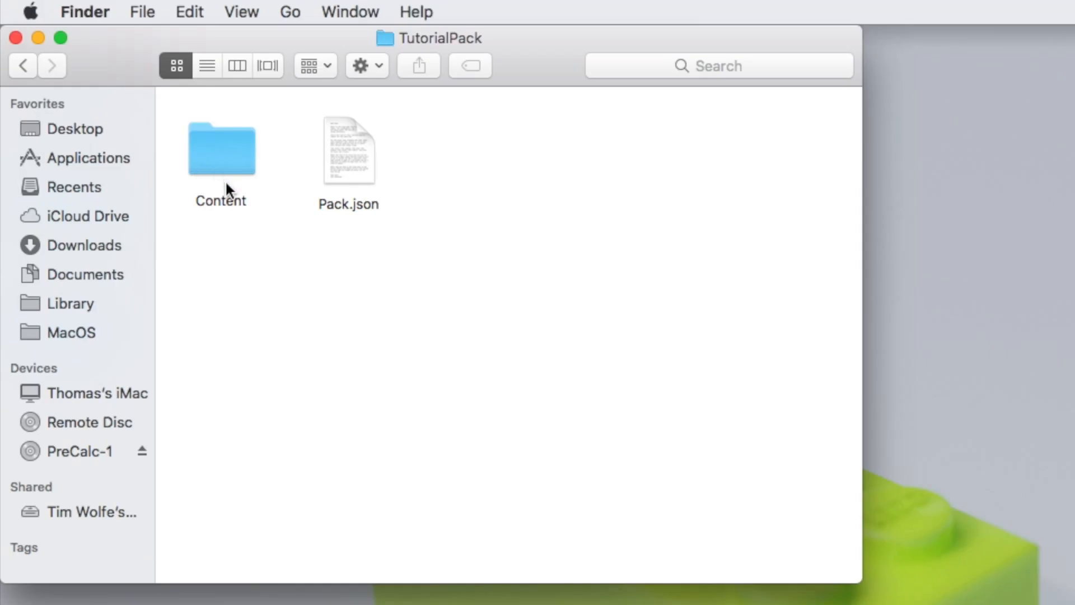
double_click(221, 149)
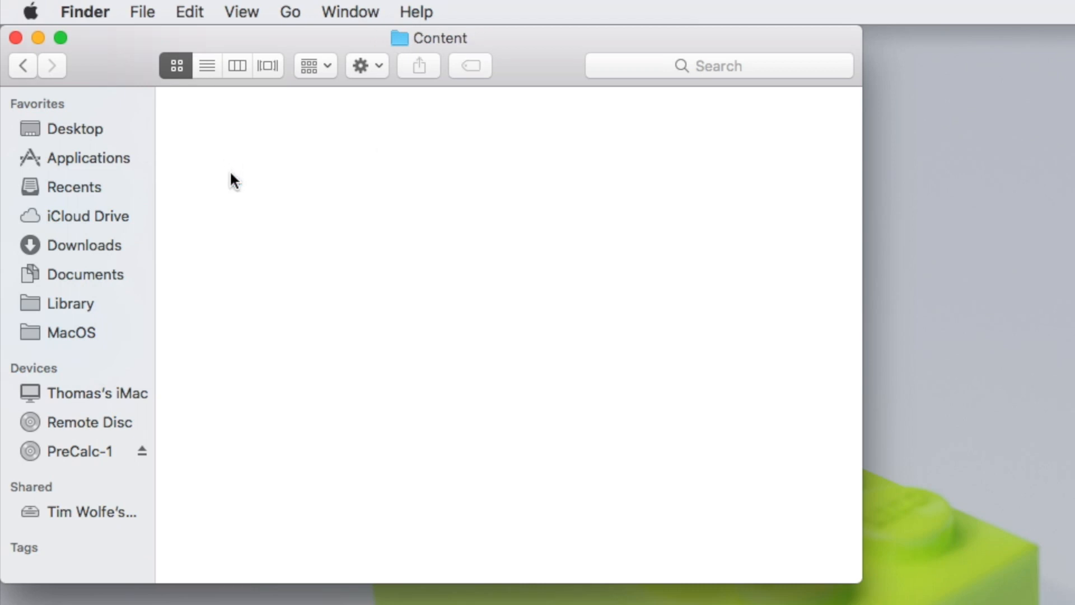
mouse_move(250, 153)
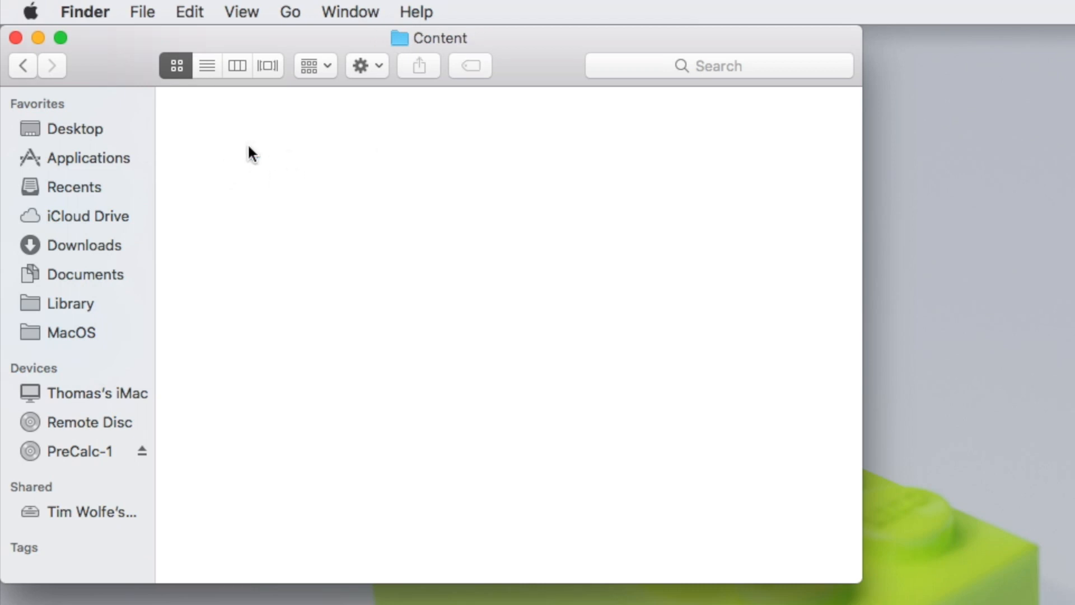
mouse_move(267, 172)
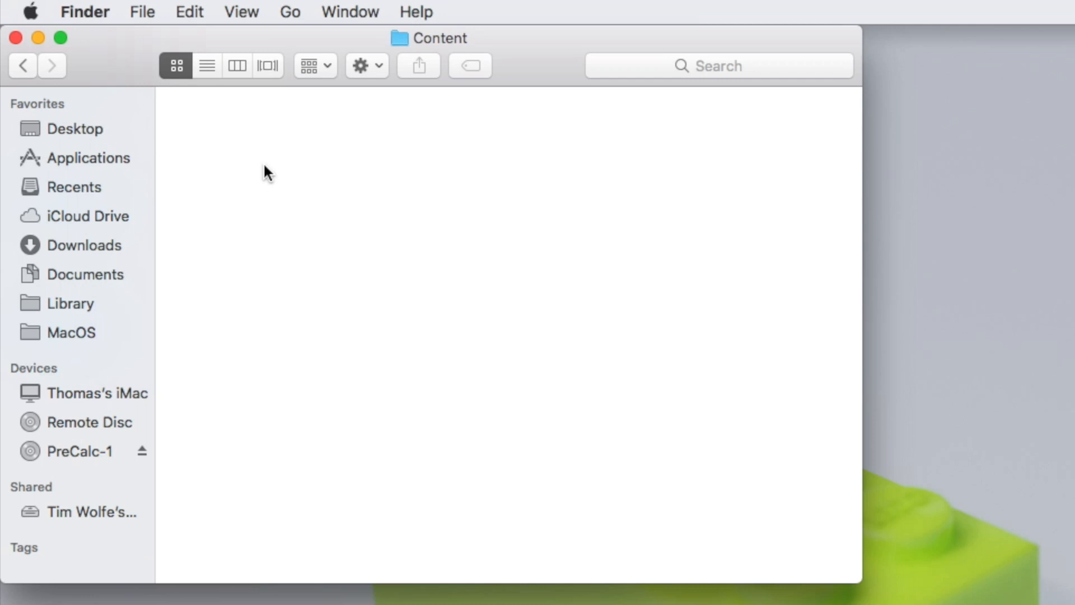
mouse_move(146, 12)
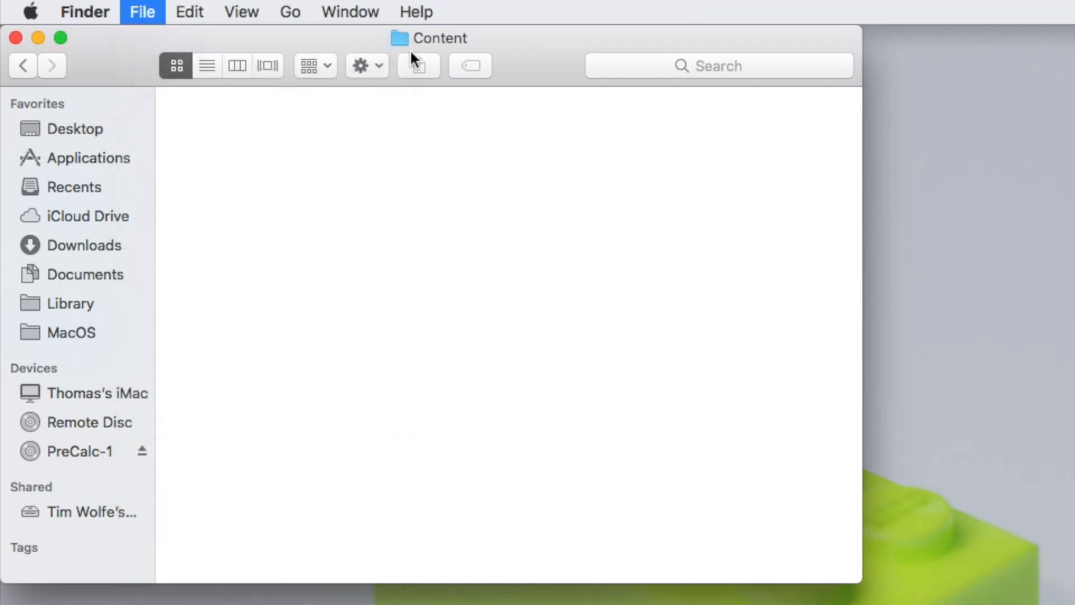
left_click(145, 8)
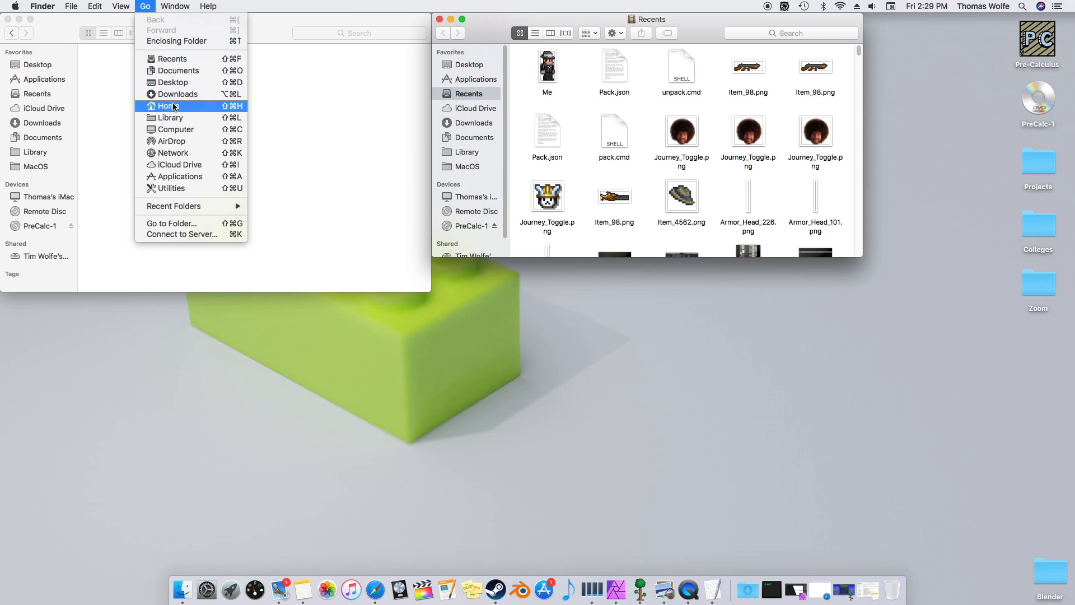
left_click(168, 106)
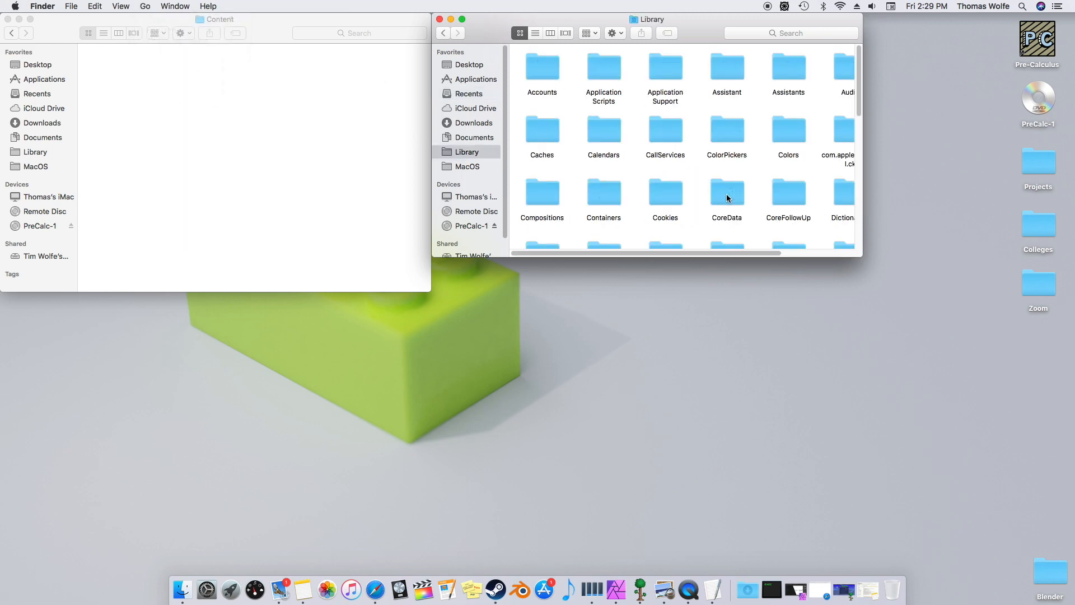
double_click(664, 78)
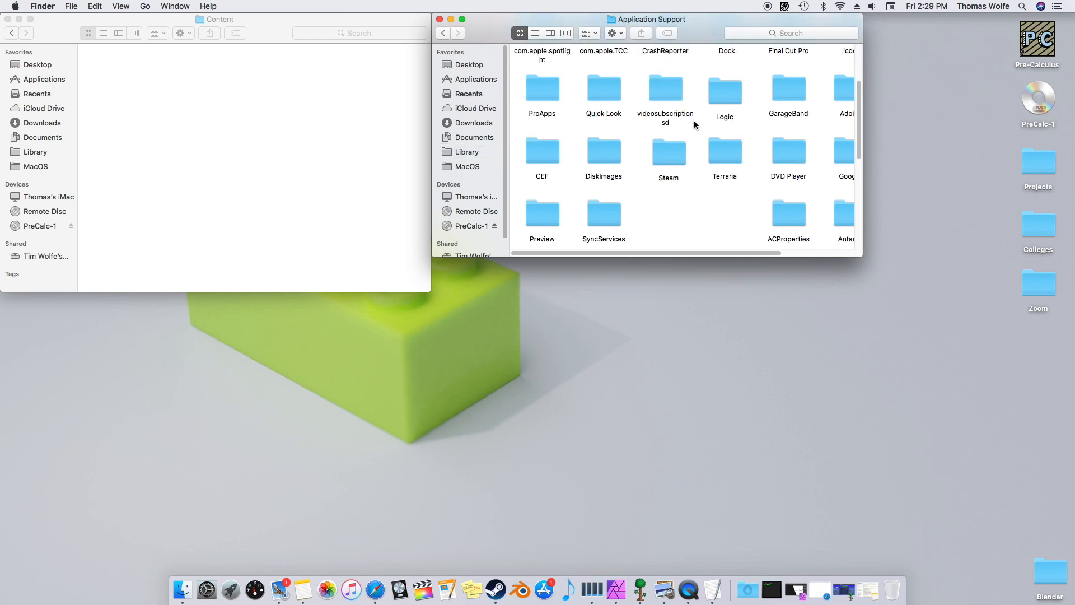
double_click(668, 151)
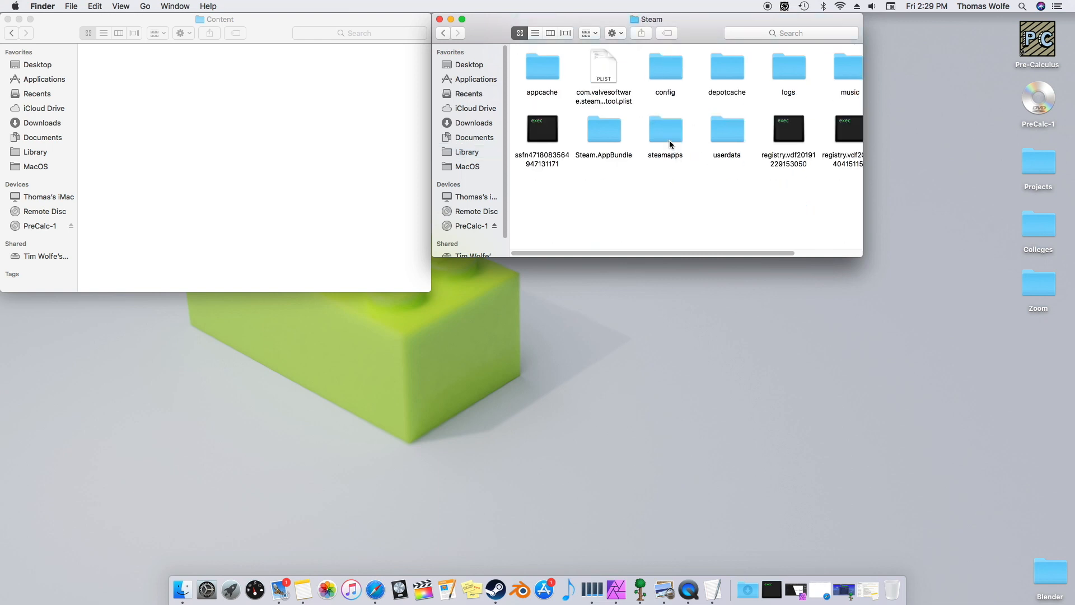
double_click(665, 130)
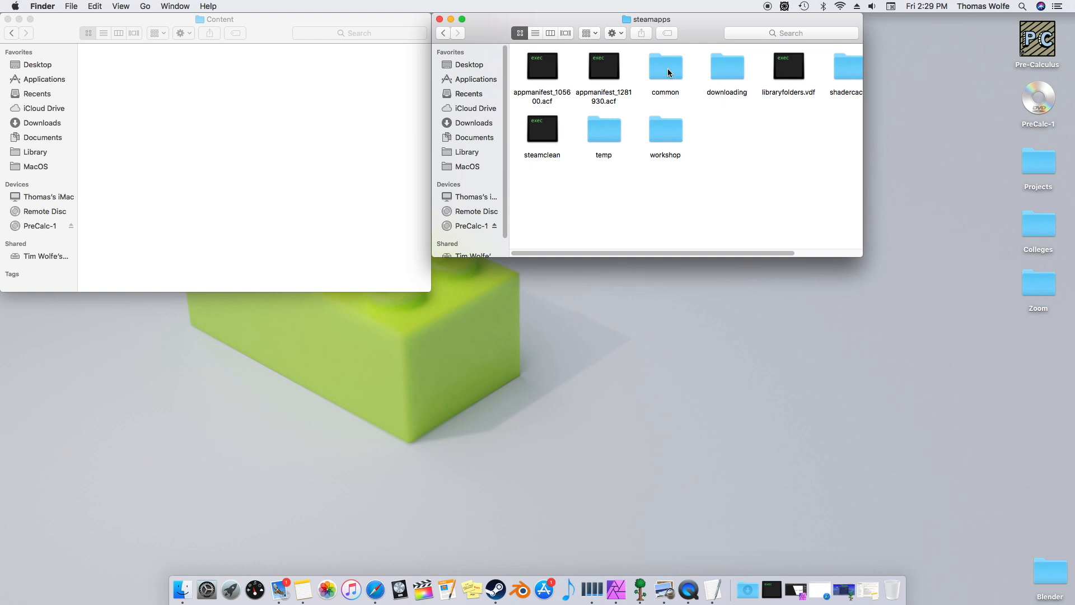
double_click(665, 66)
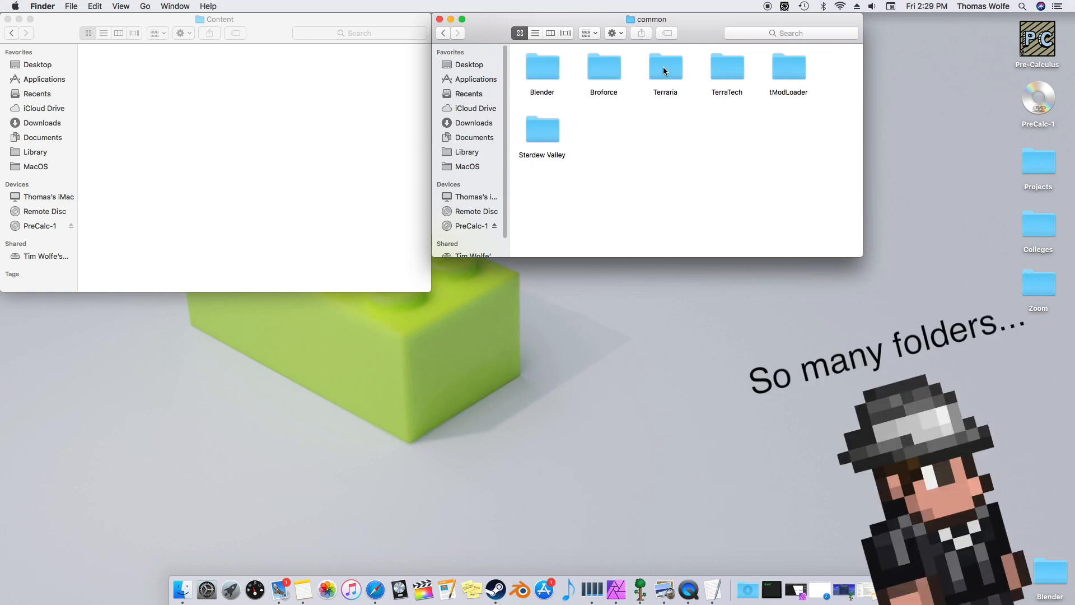
Show the Terraria app's package contents and open its Contents > MacOS > Content folder.
right_click(664, 64)
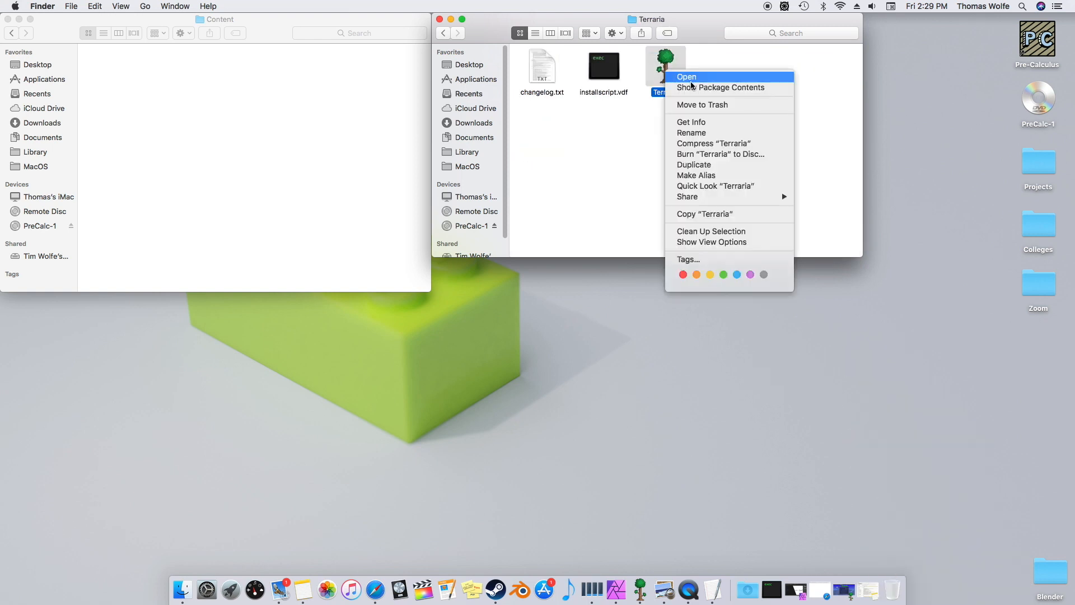
left_click(720, 87)
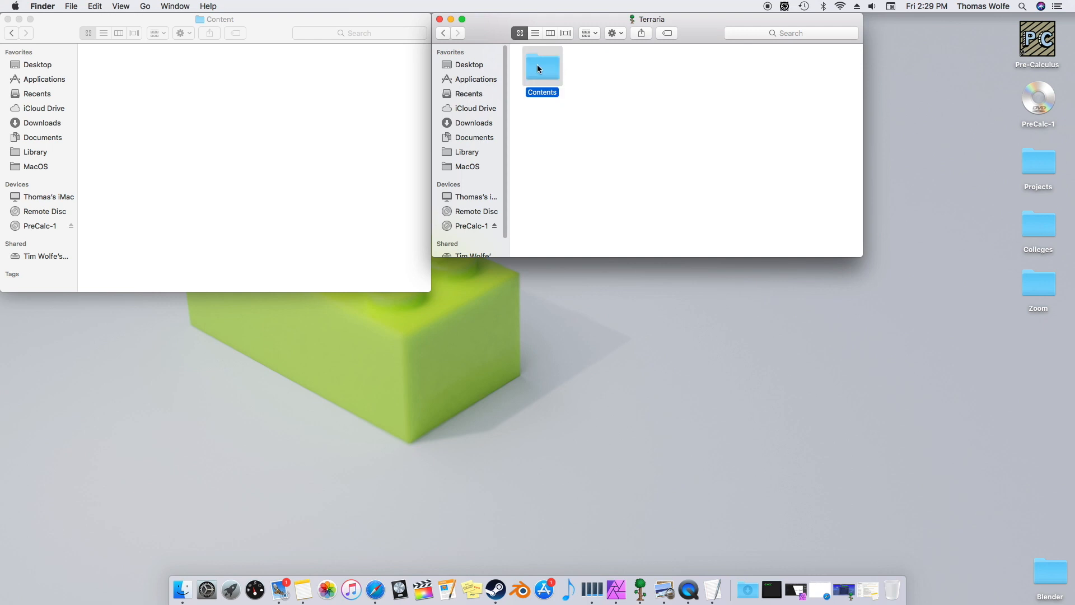
double_click(541, 66)
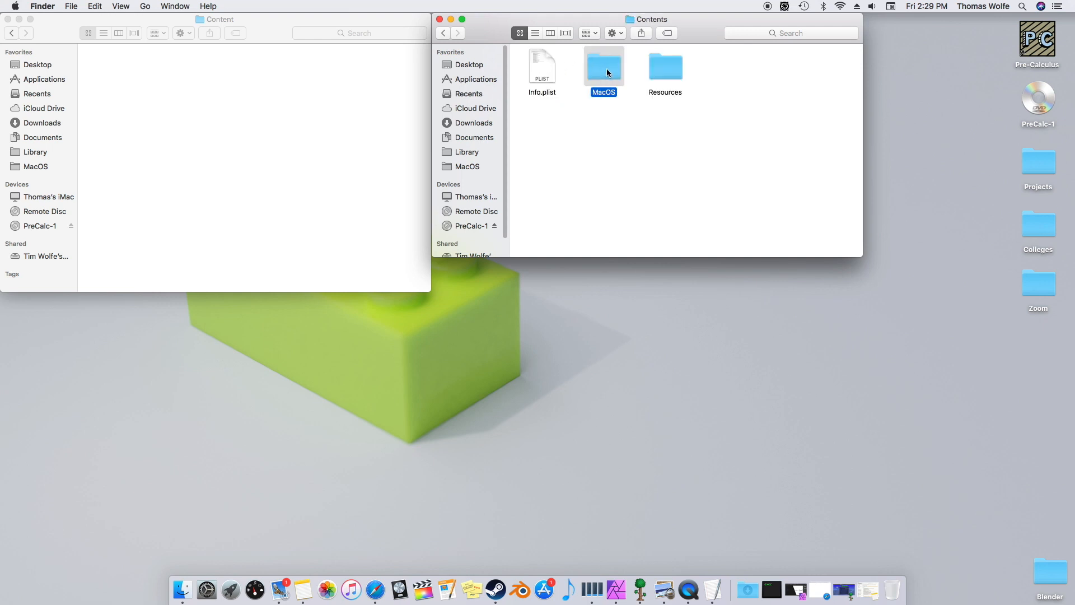
double_click(603, 65)
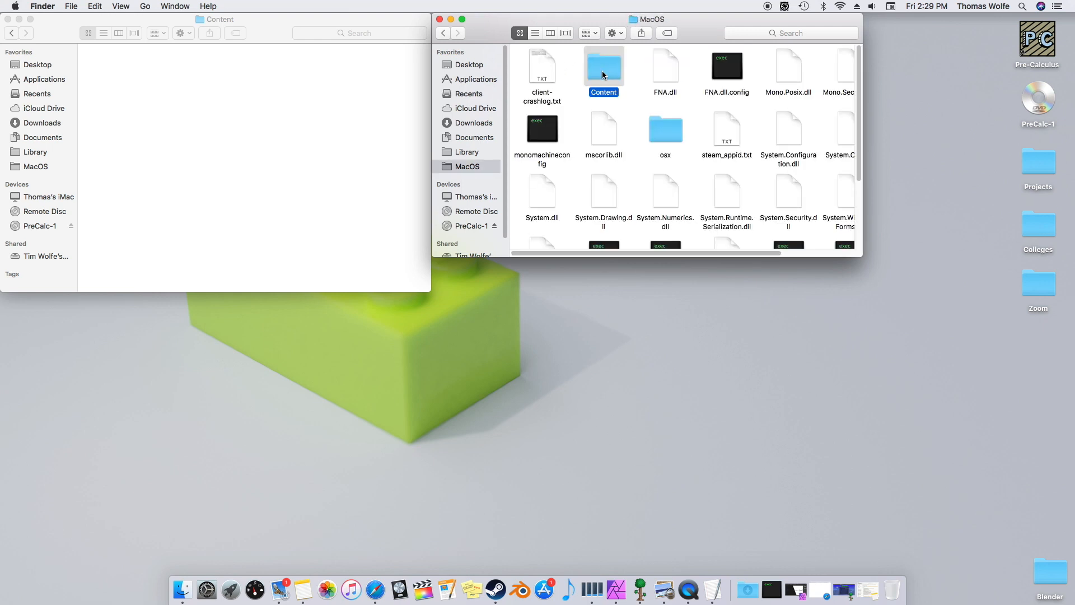
double_click(603, 66)
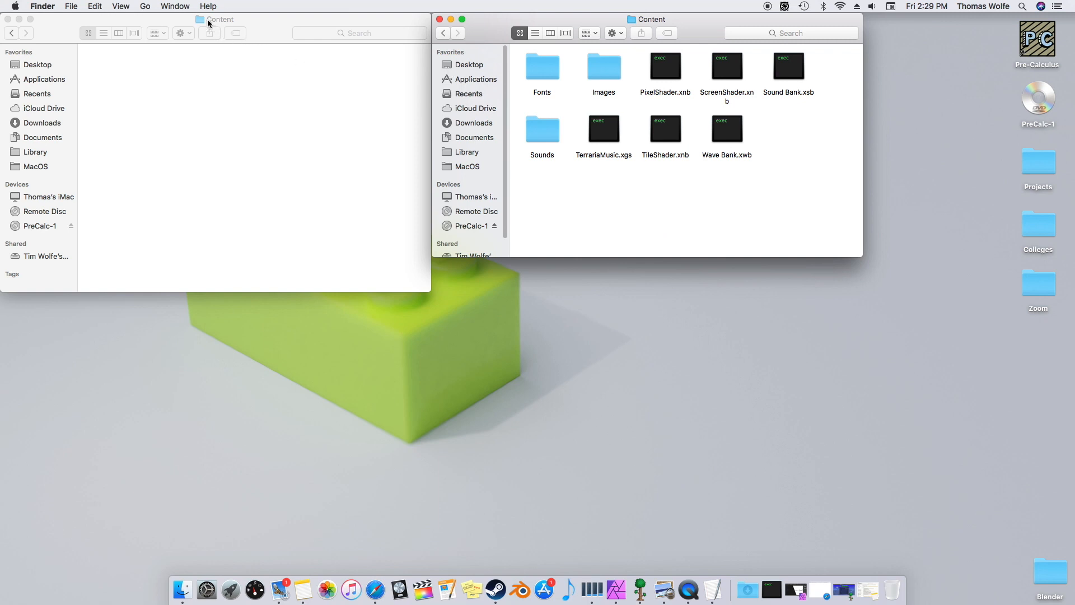
mouse_move(647, 19)
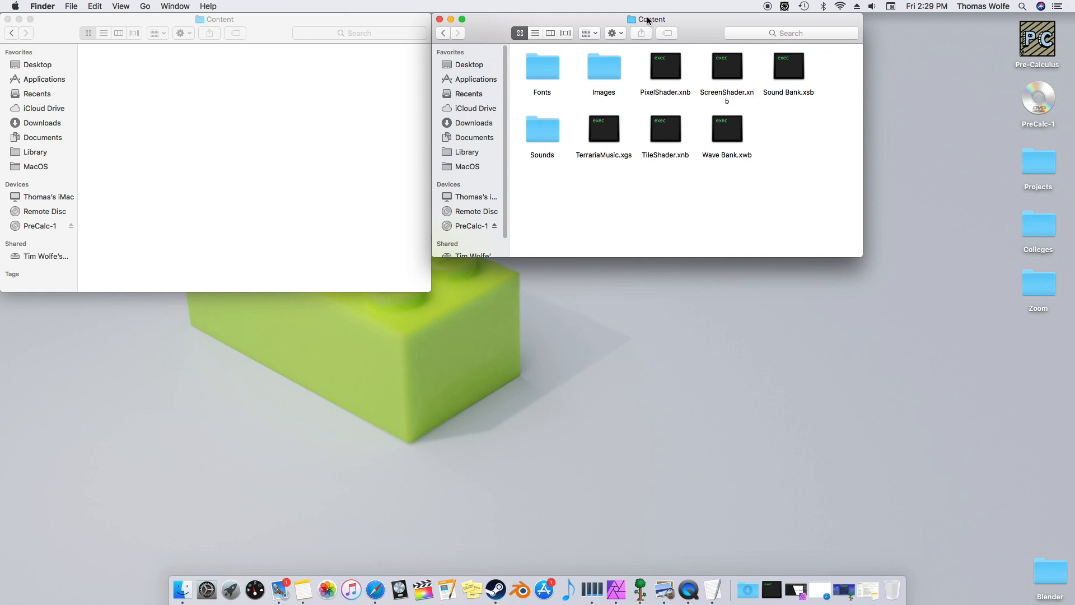
mouse_move(546, 86)
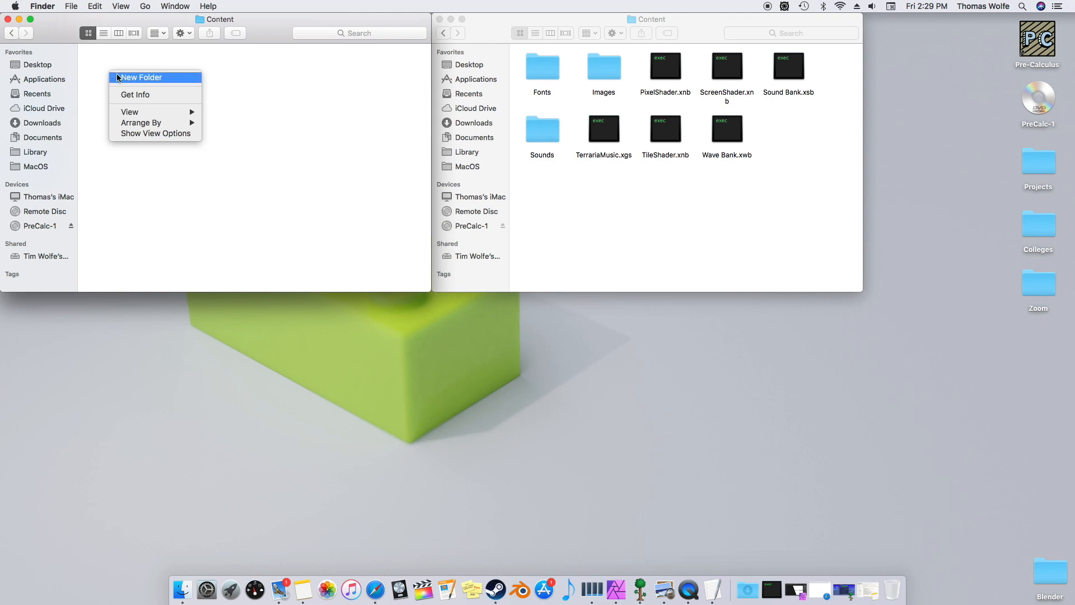
Create an Images folder in the pack's Content and search the game's Images folder for Item_9.
left_click(141, 77)
type("Images")
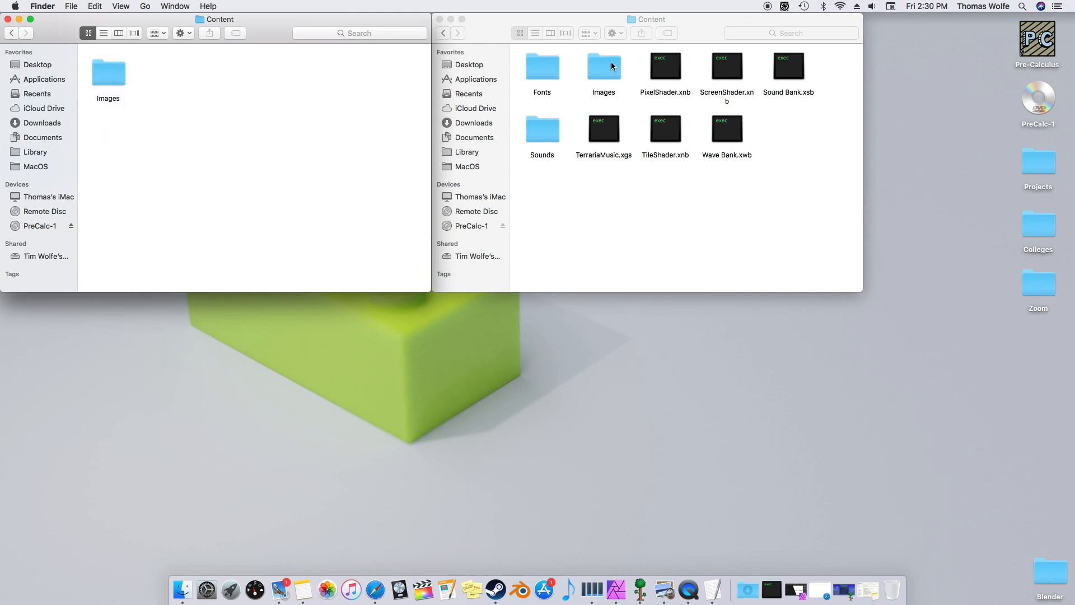
double_click(603, 65)
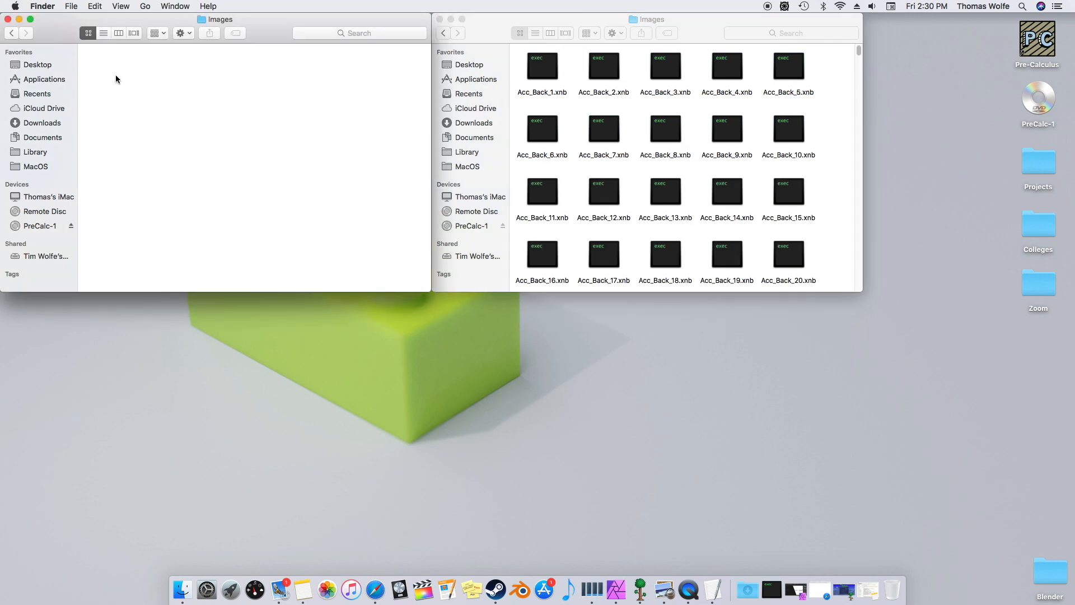
left_click(791, 32)
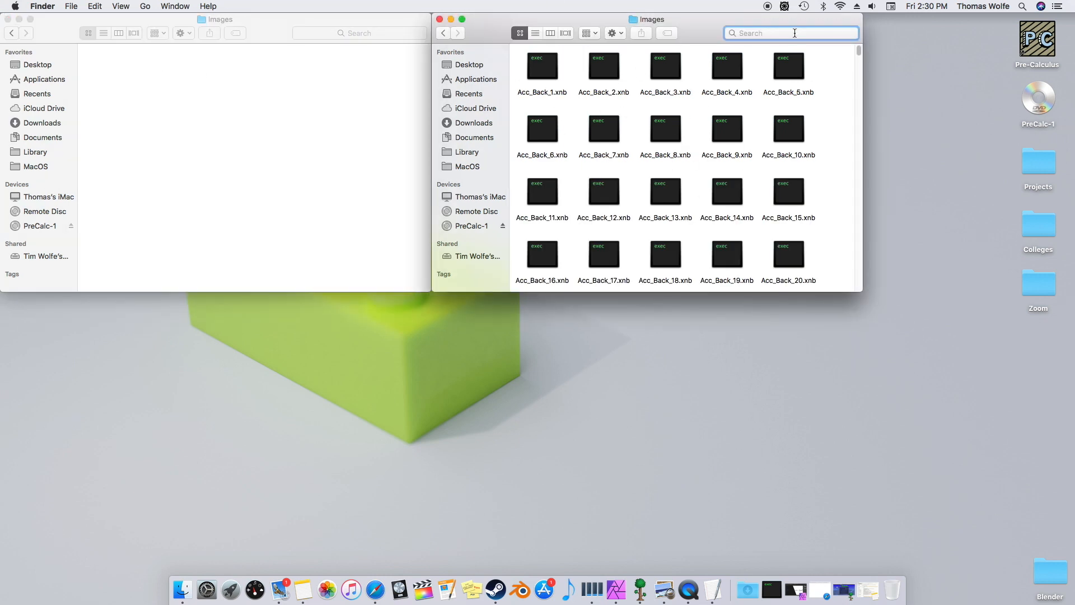
left_click(789, 32)
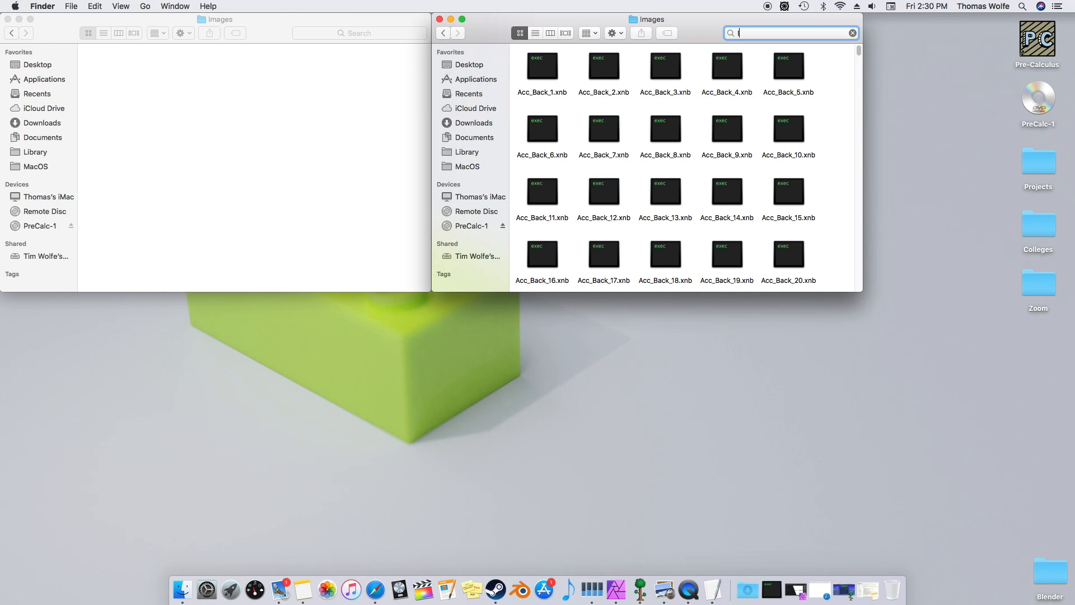
type("Item_9")
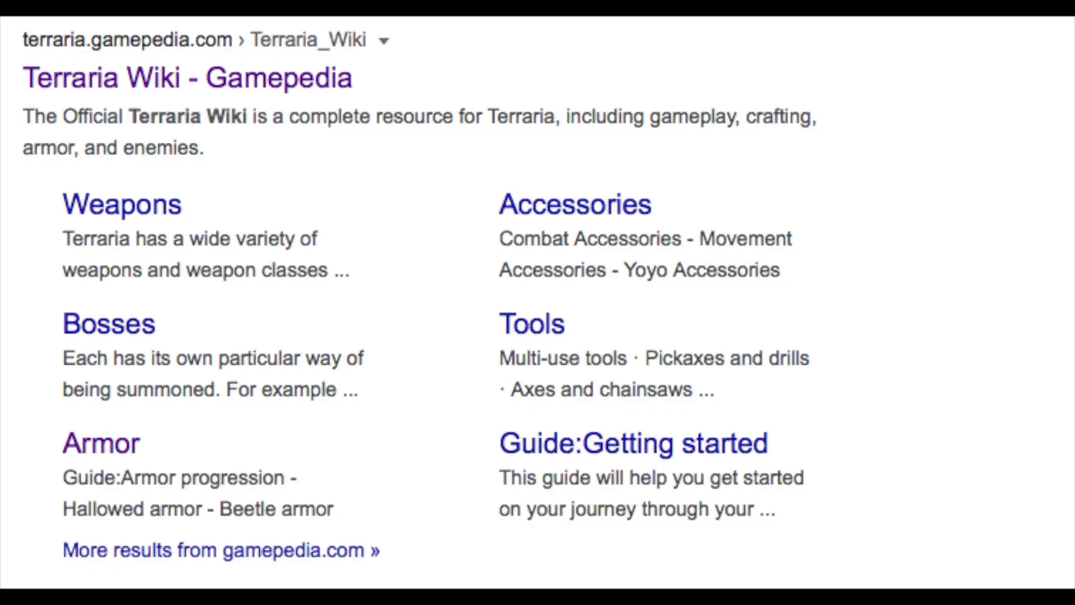
Open the Terraria Wiki result and search it for Minishark.
left_click(187, 78)
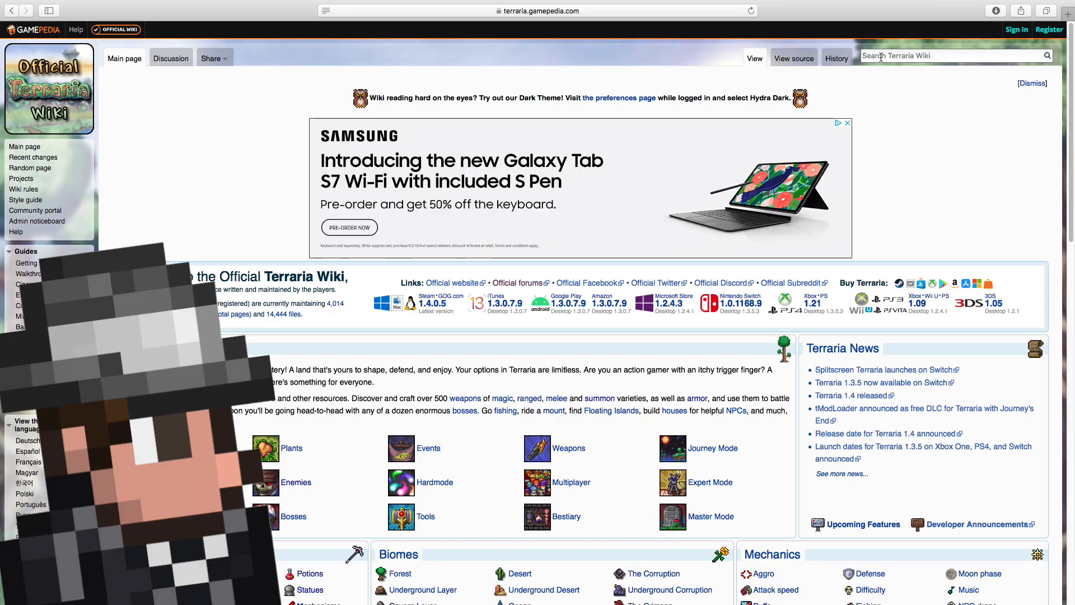
type("Minish")
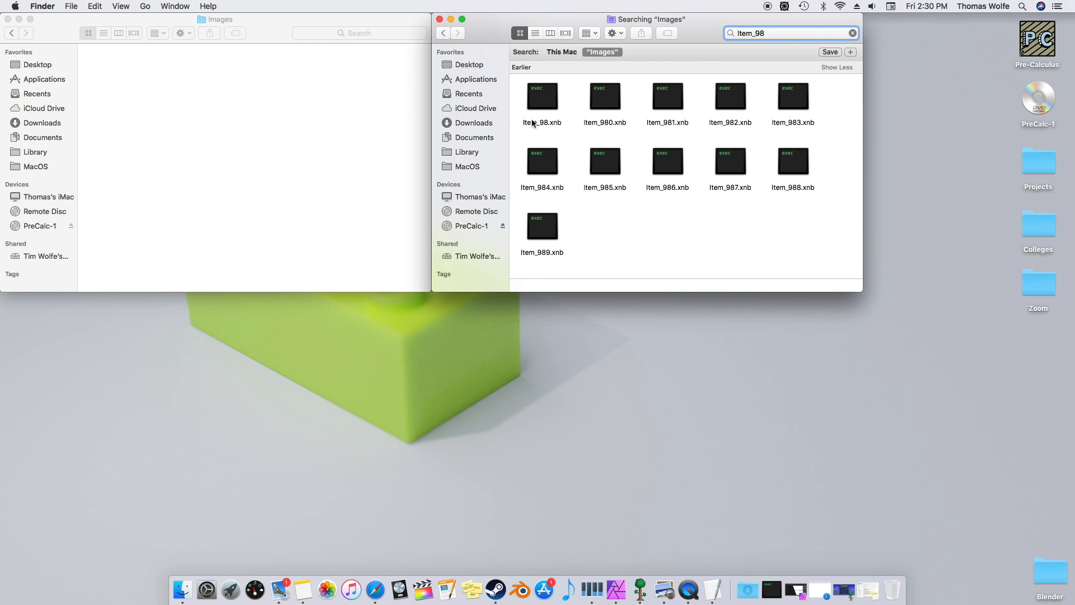
Pick out Item_98.xnb in the Images search results.
left_click(542, 95)
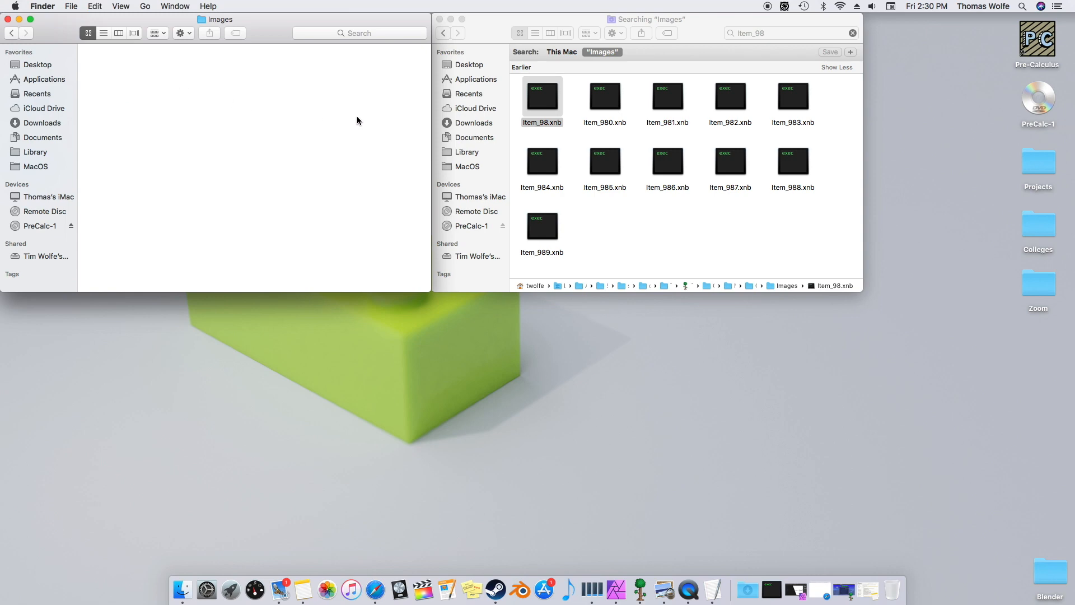
mouse_move(368, 111)
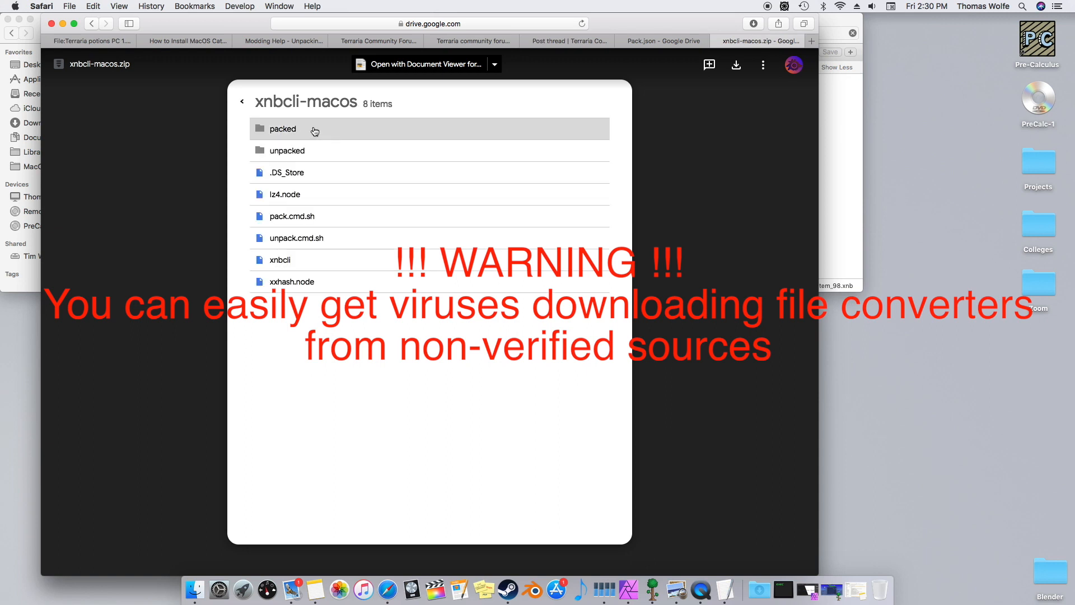
Download xnbcli-macos.zip from Google Drive and open the extracted folder.
left_click(242, 101)
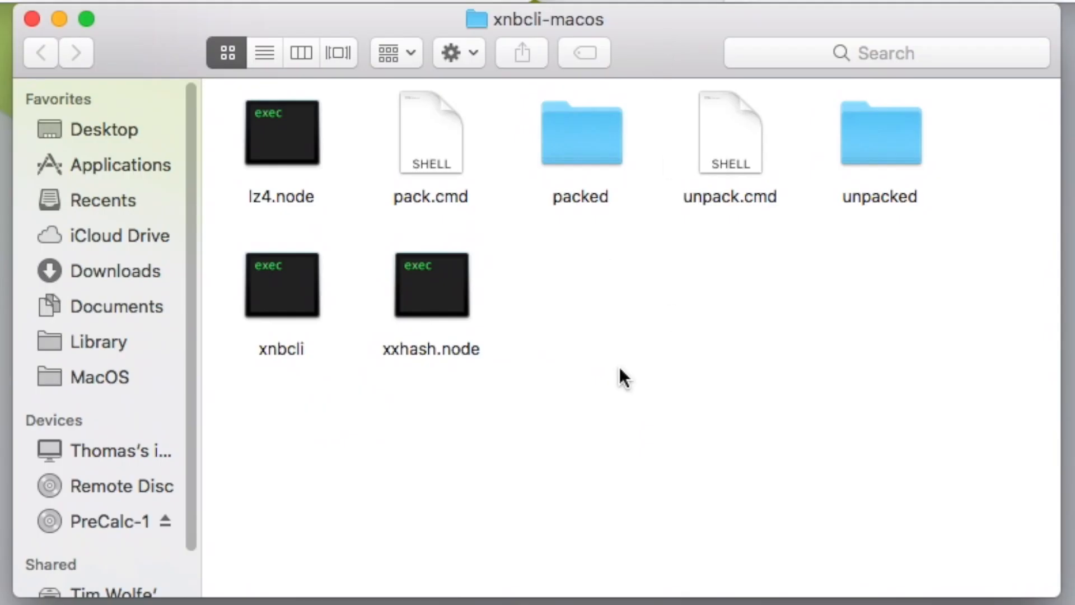
mouse_move(710, 391)
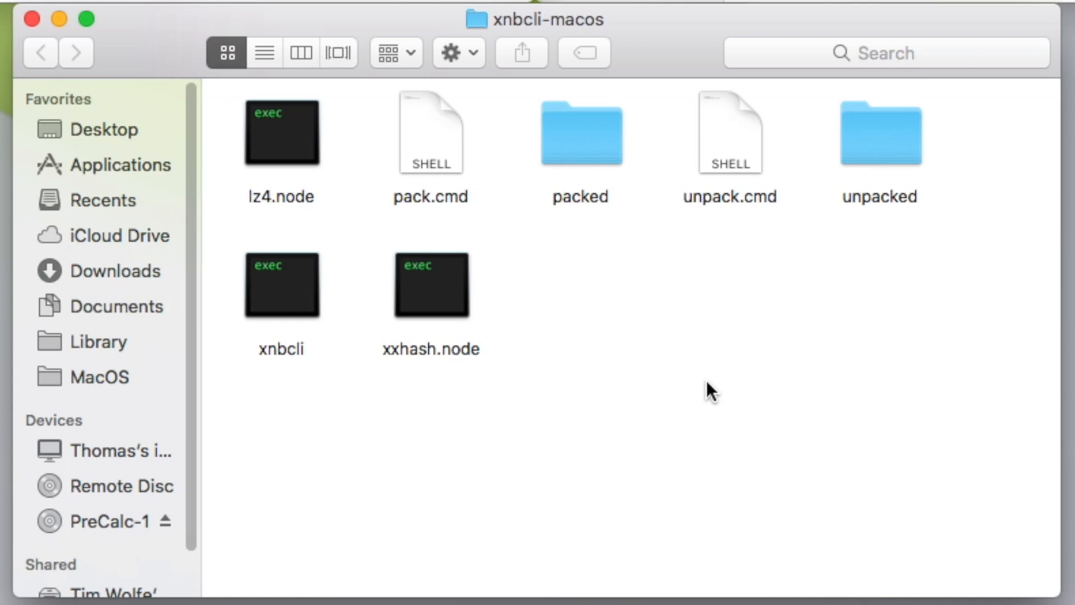
mouse_move(689, 350)
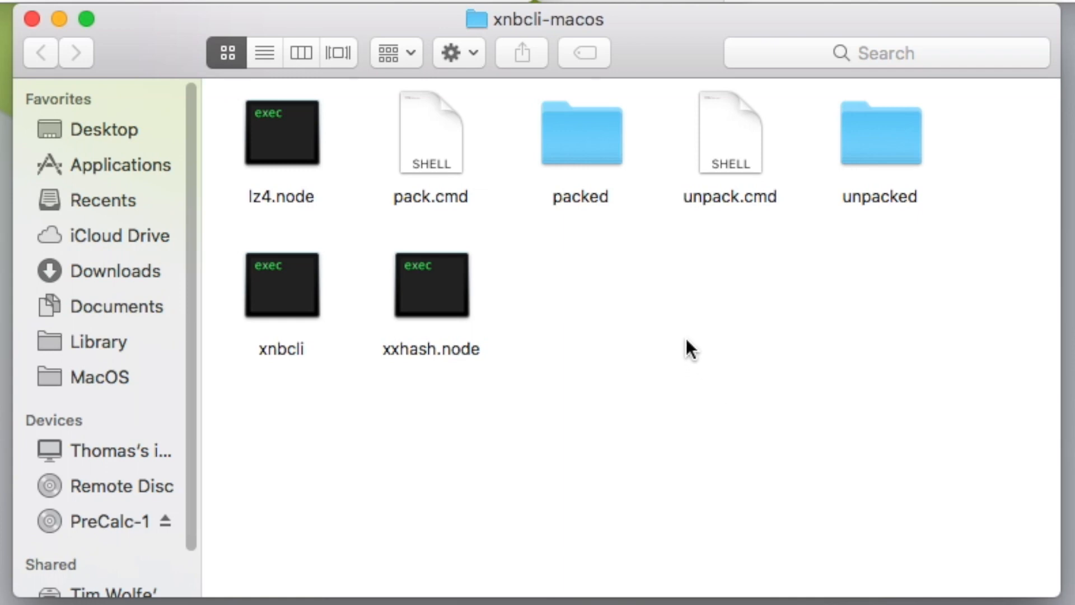
mouse_move(663, 307)
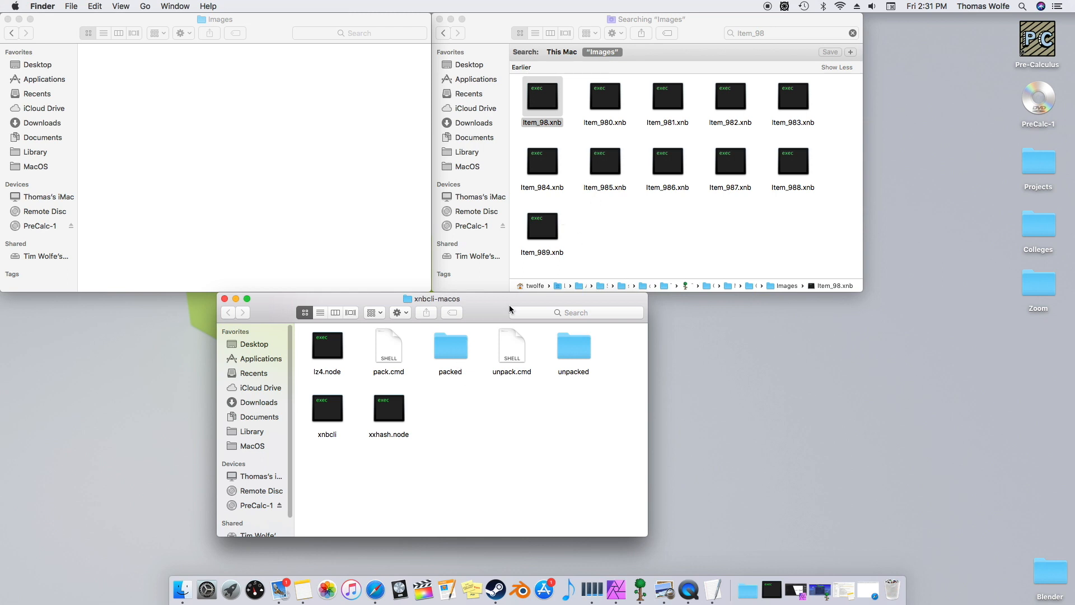
Copy Item_98.xnb into the converter's packed folder and go back to xnbcli-macos.
left_click(542, 97)
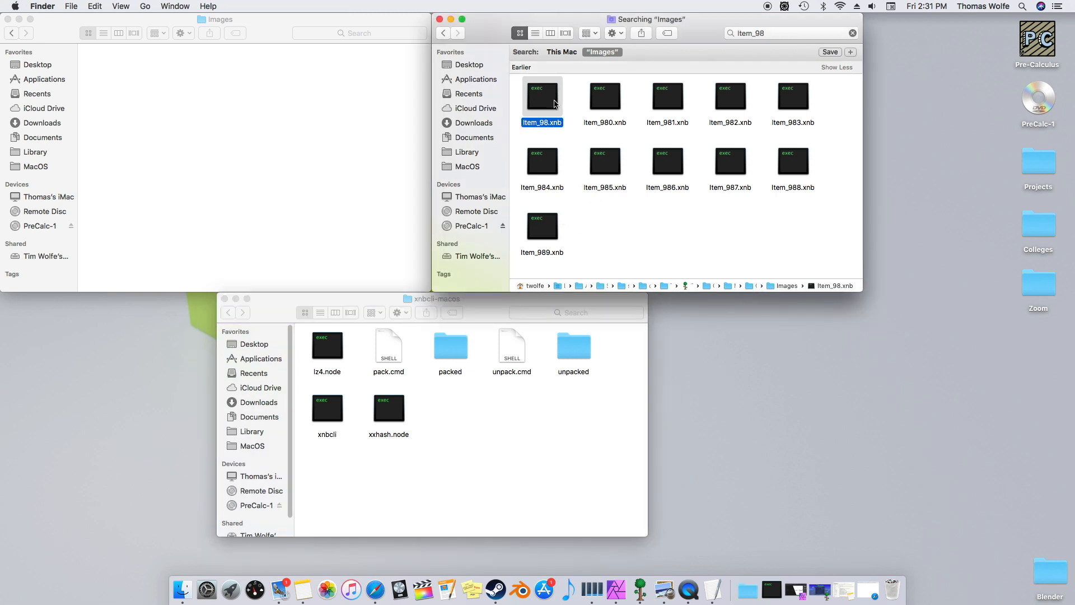
left_click(94, 6)
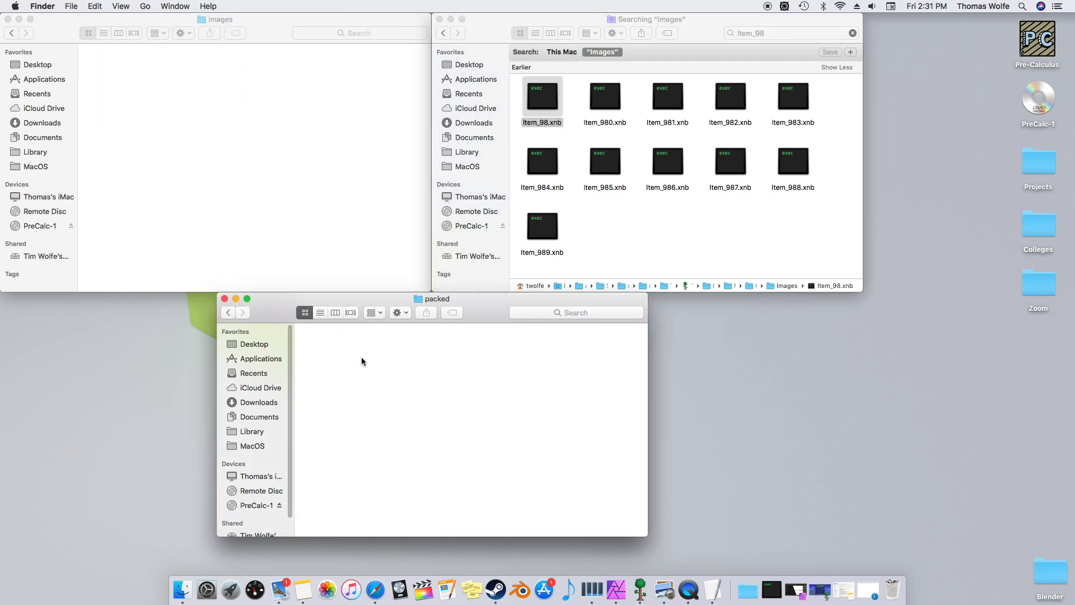
left_click(94, 6)
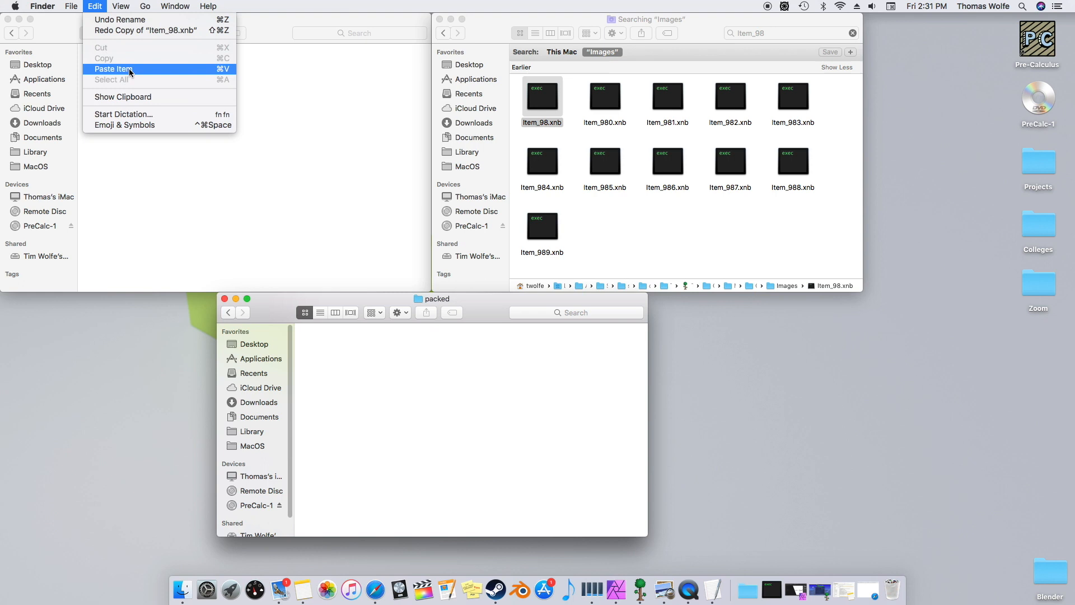
left_click(114, 68)
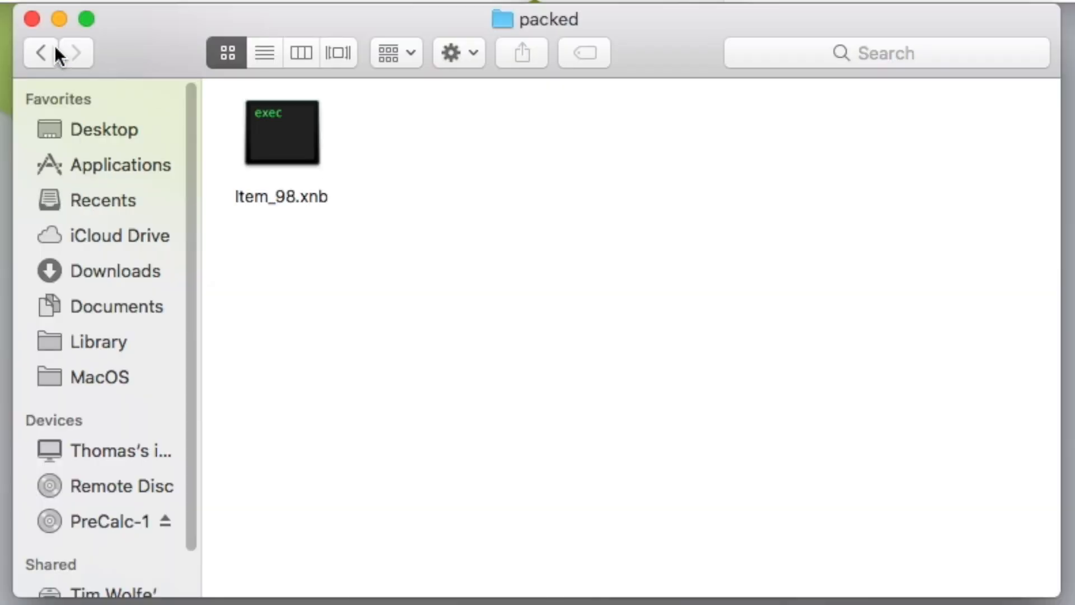
left_click(41, 53)
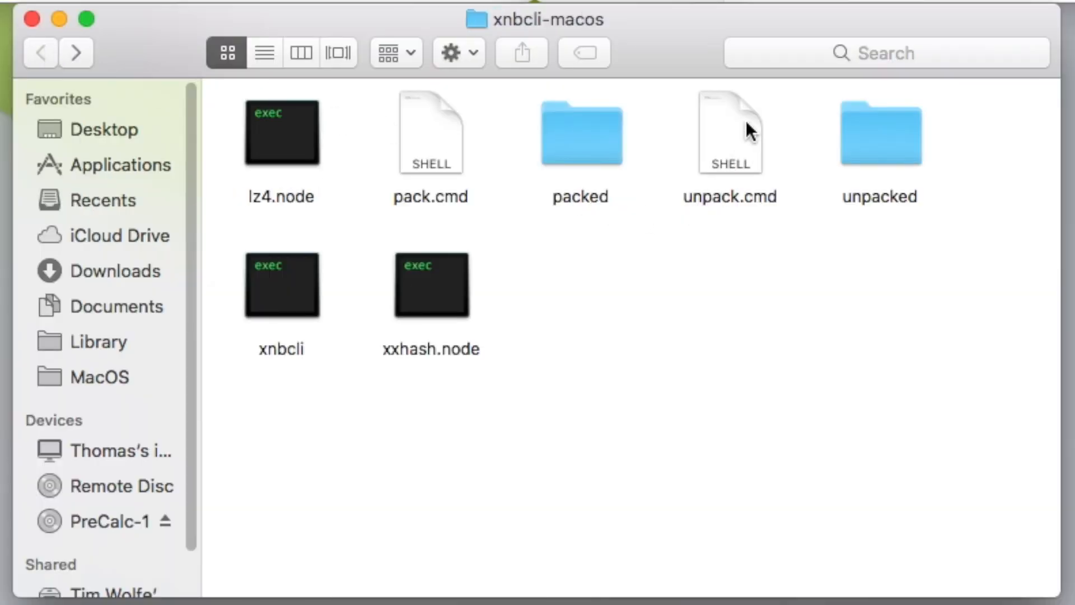
mouse_move(730, 141)
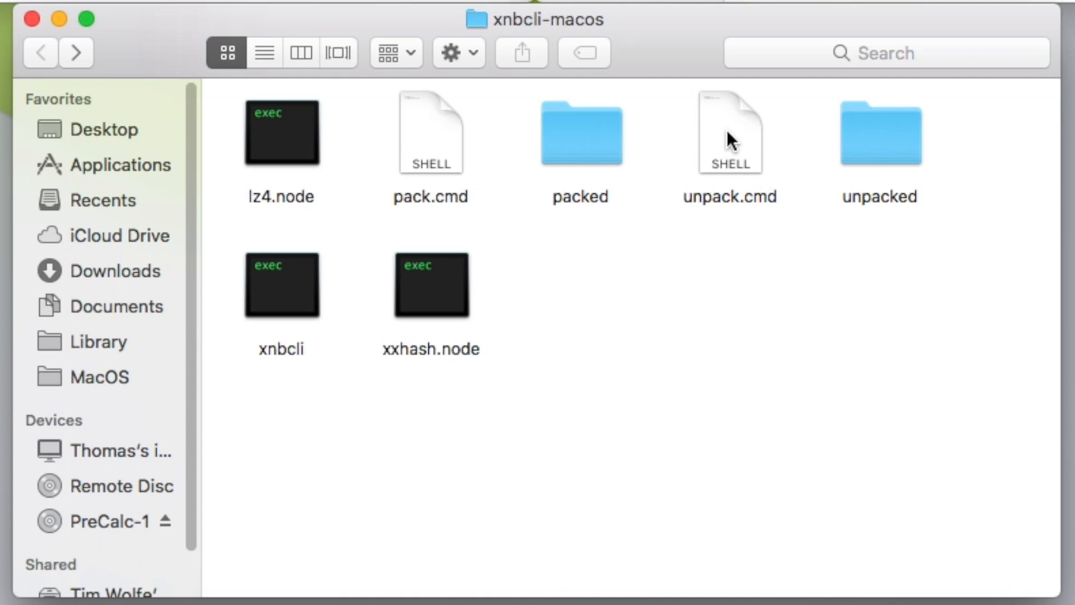
Set unpack.cmd to always open with Terminal (from Utilities) and launch it.
right_click(729, 132)
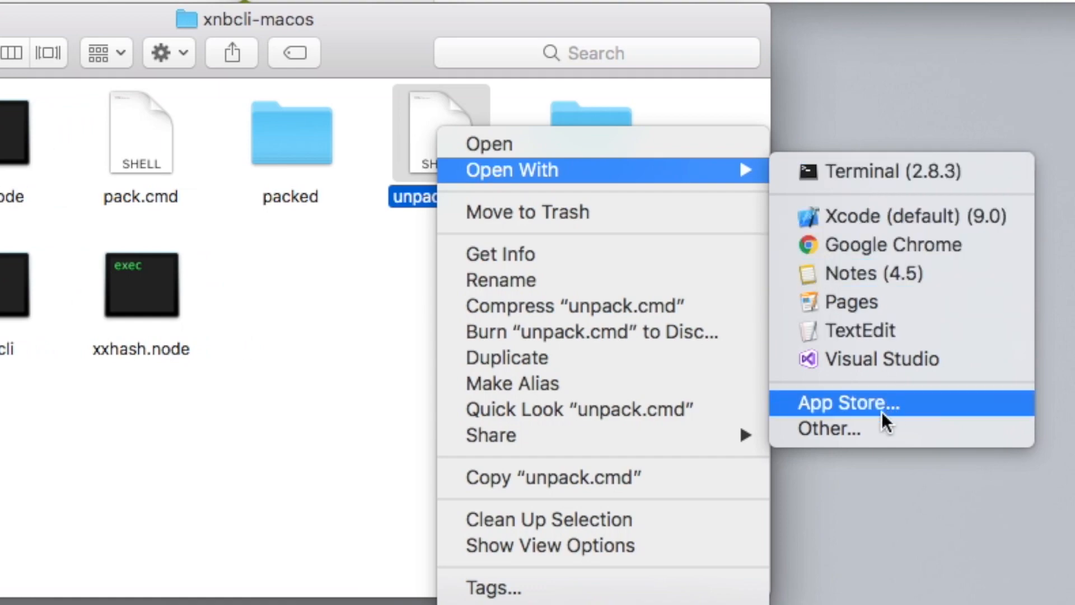
left_click(829, 429)
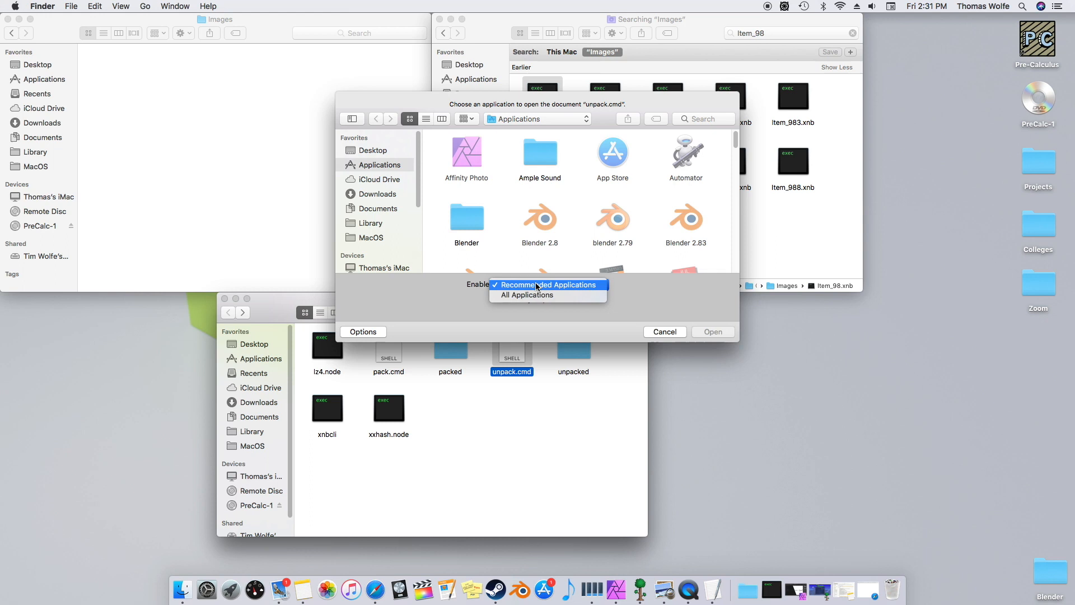
left_click(528, 295)
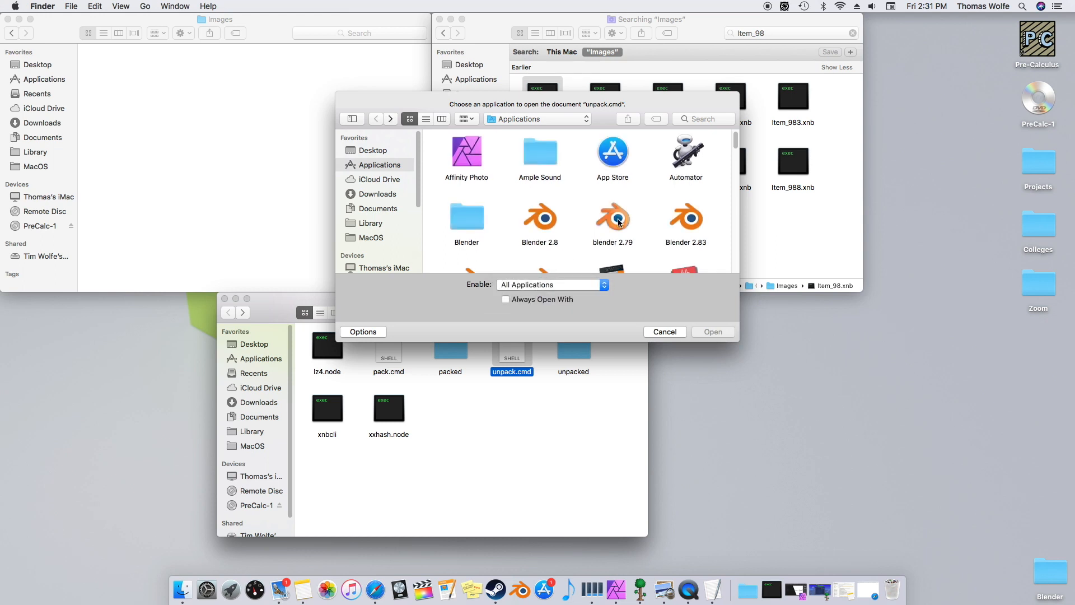
scroll("down", 3)
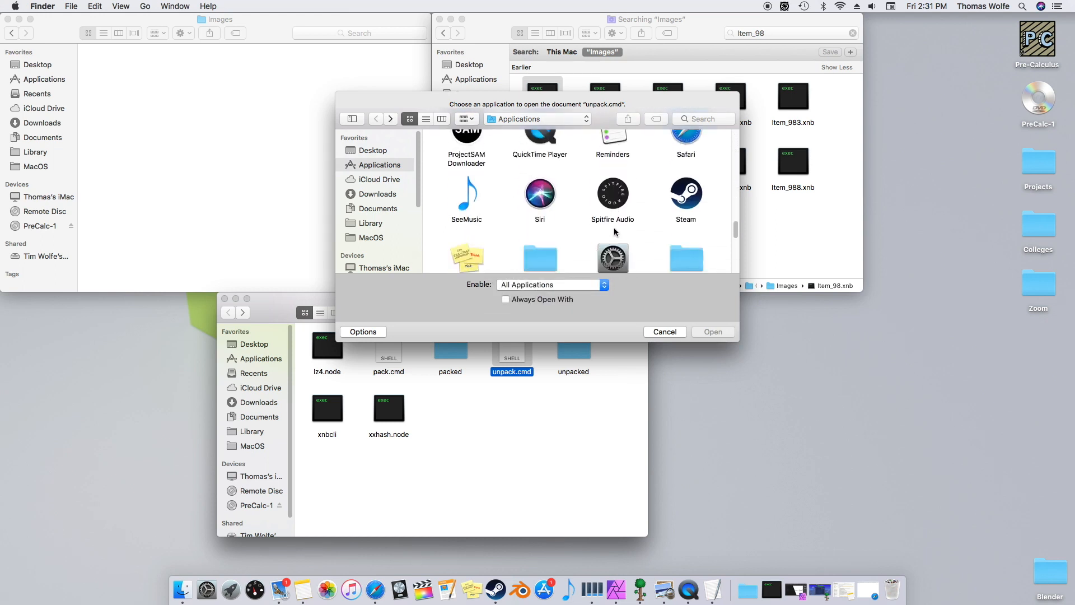
scroll("down", 3)
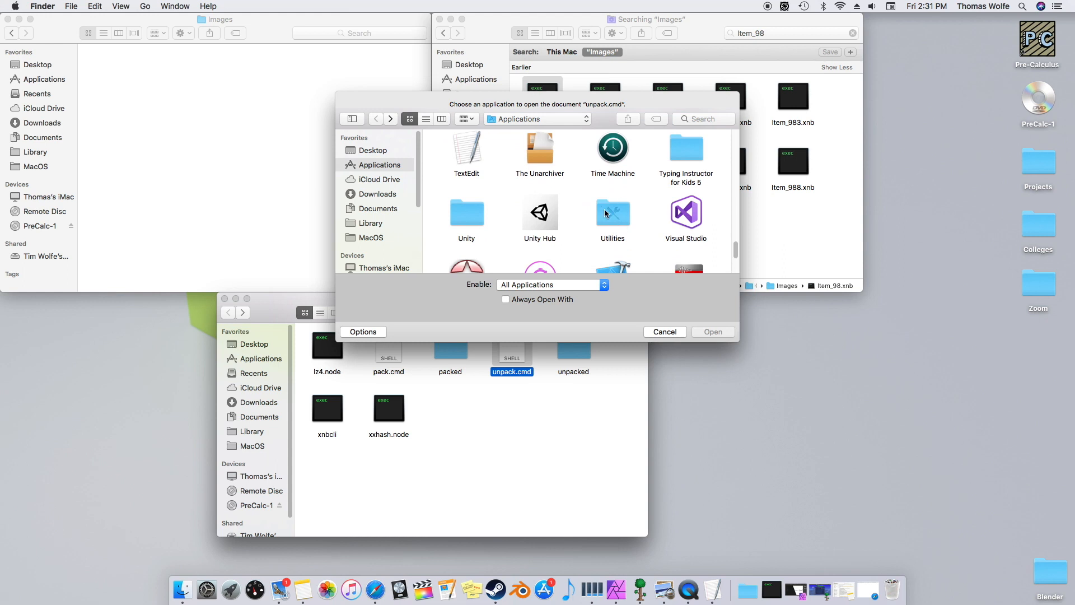
double_click(613, 212)
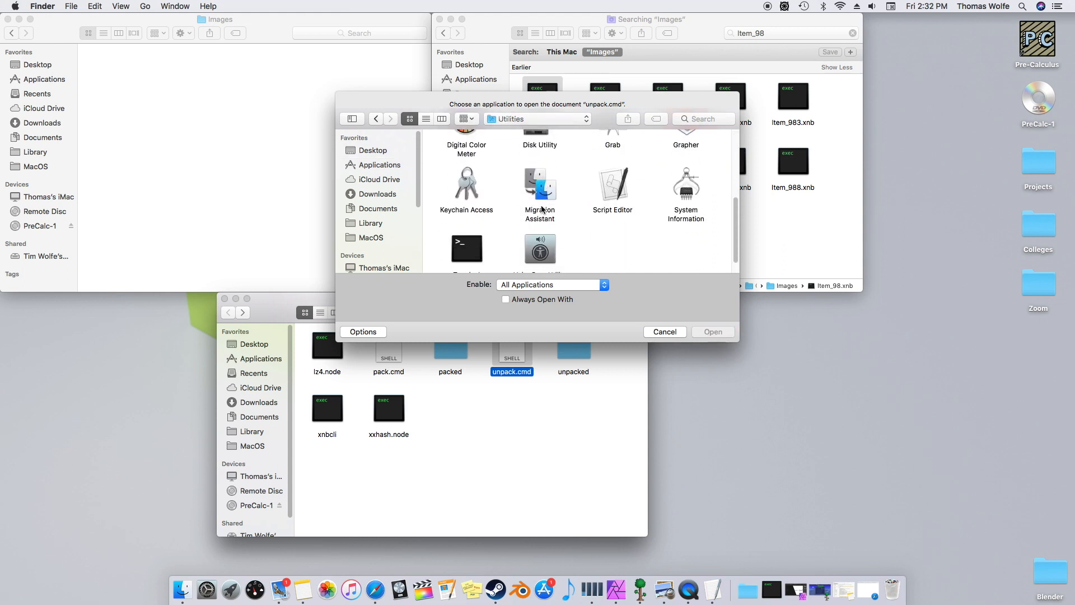
left_click(466, 228)
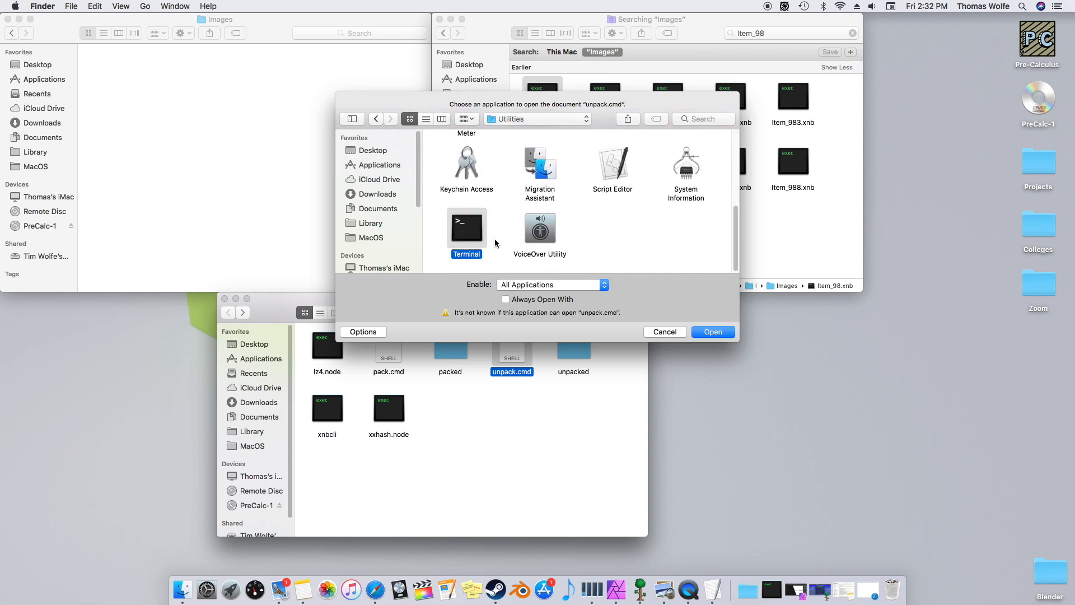
left_click(506, 299)
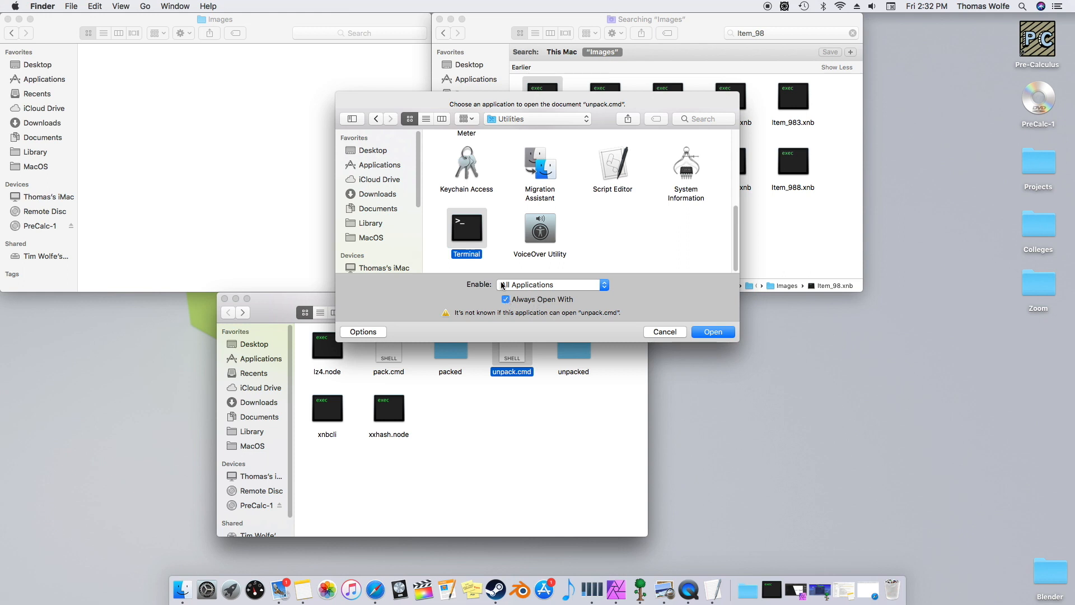
left_click(713, 331)
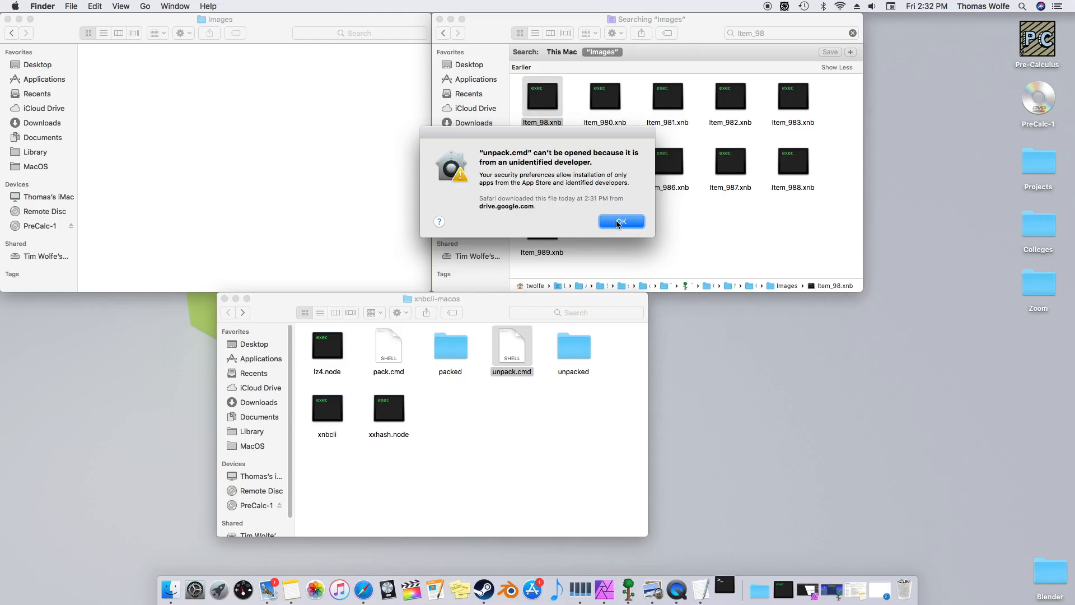
Dismiss the unidentified-developer alert and allow unpack.cmd via Security & Privacy's Open Anyway.
left_click(619, 222)
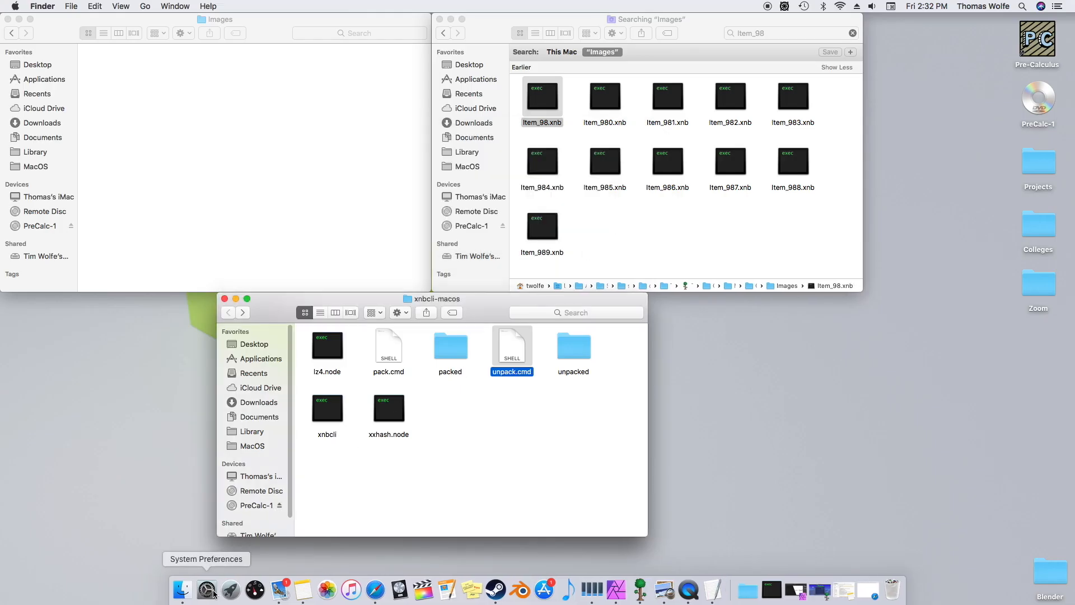
left_click(206, 589)
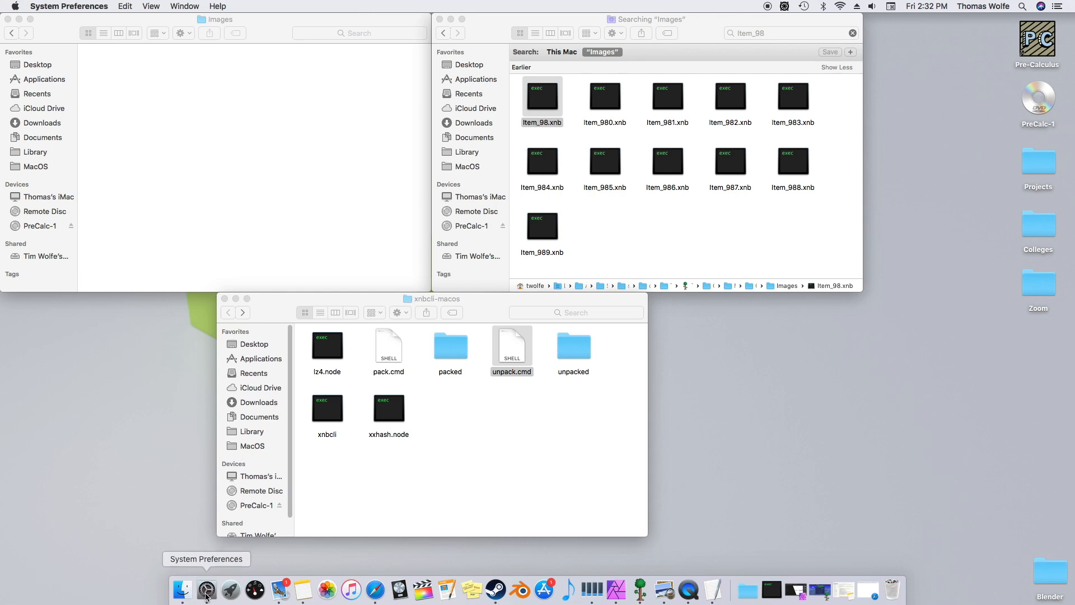
left_click(206, 588)
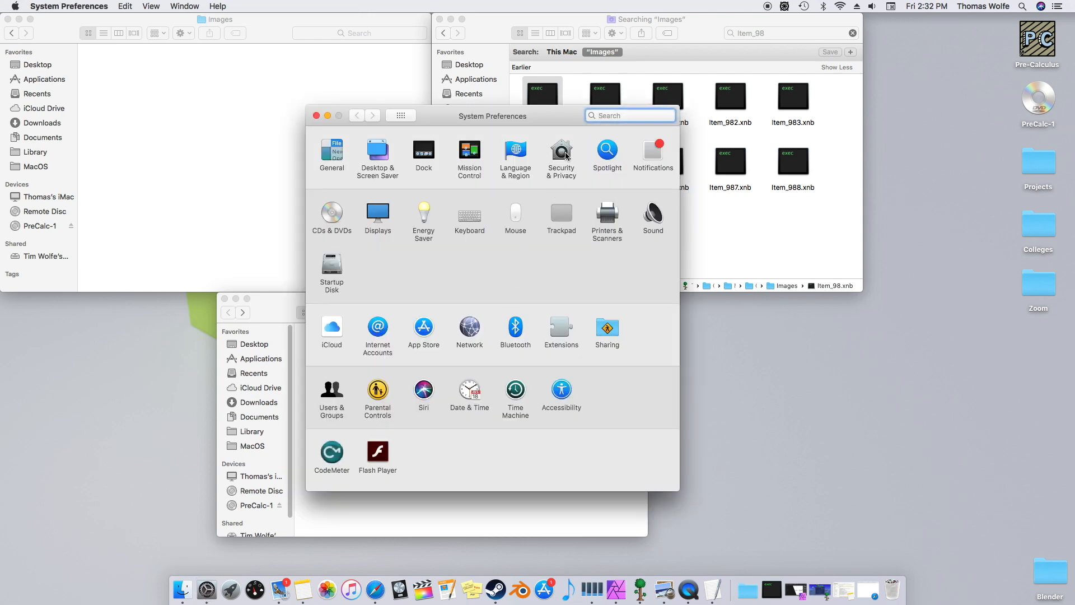
left_click(561, 152)
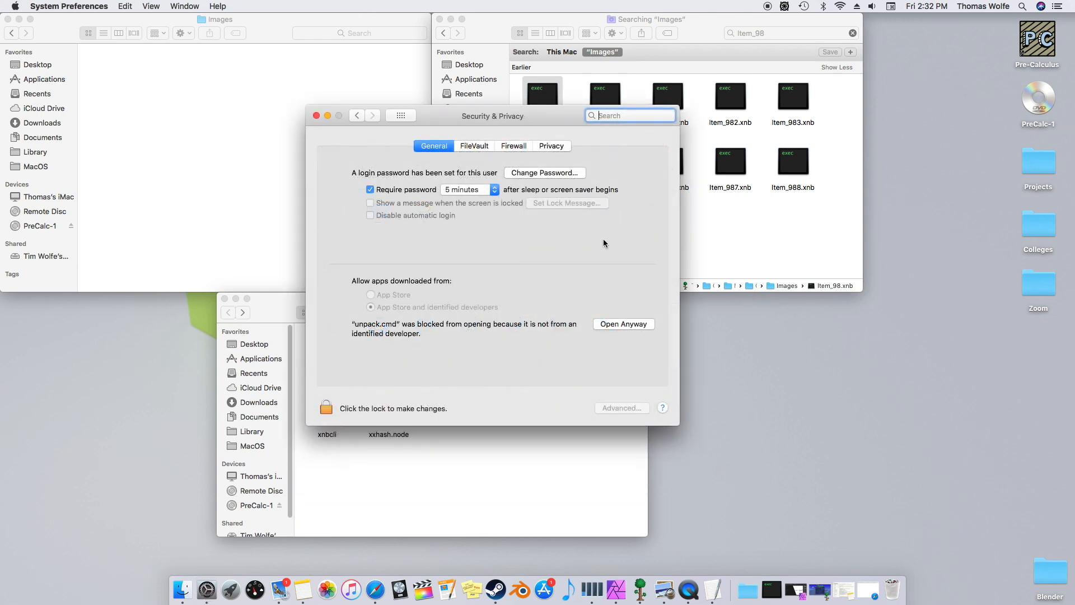
left_click(623, 324)
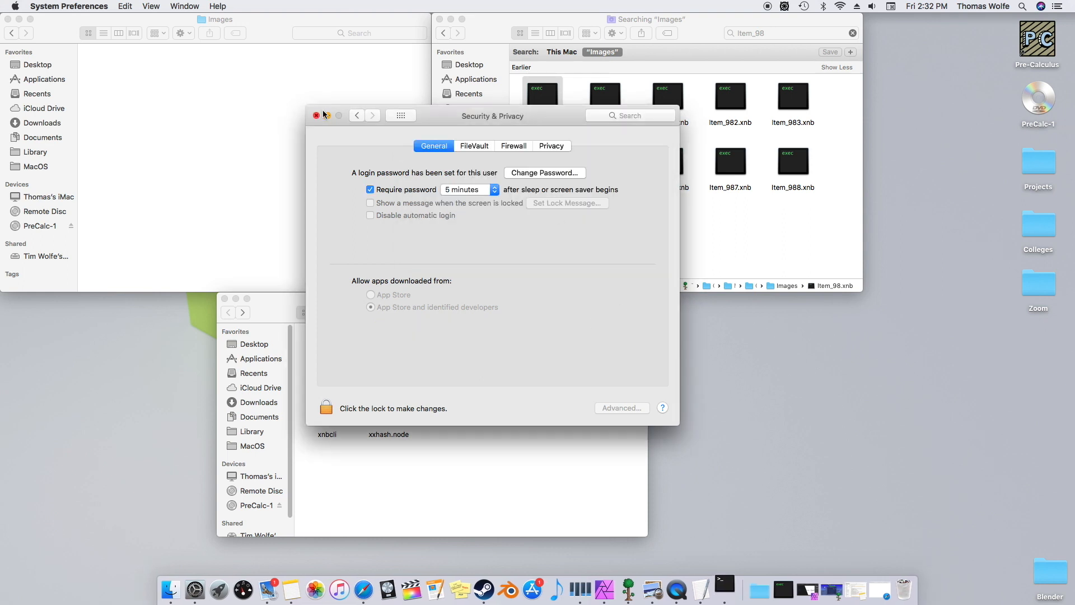
left_click(316, 114)
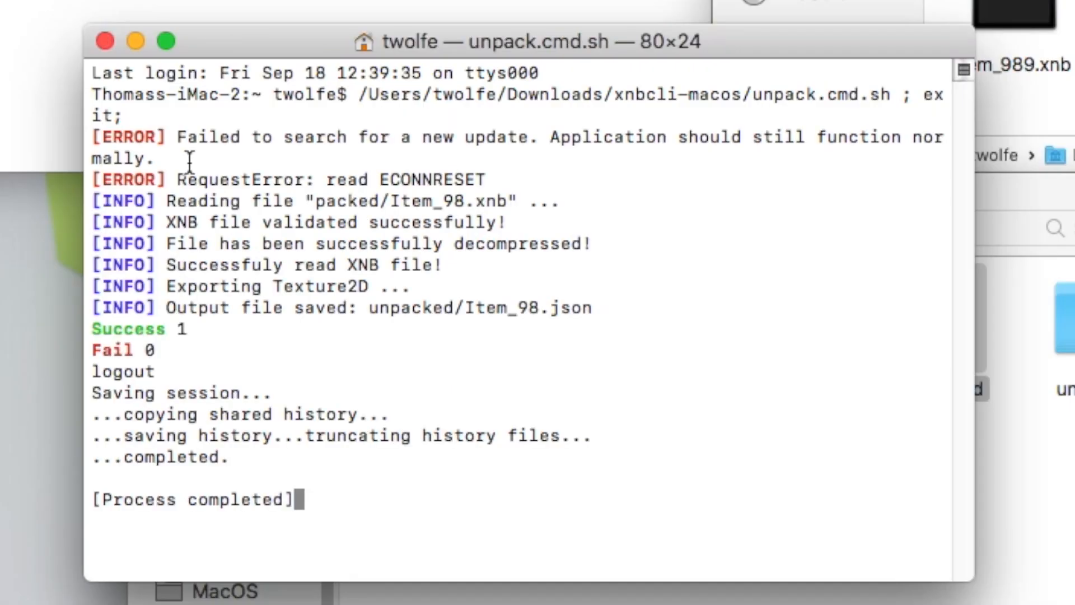
mouse_move(401, 179)
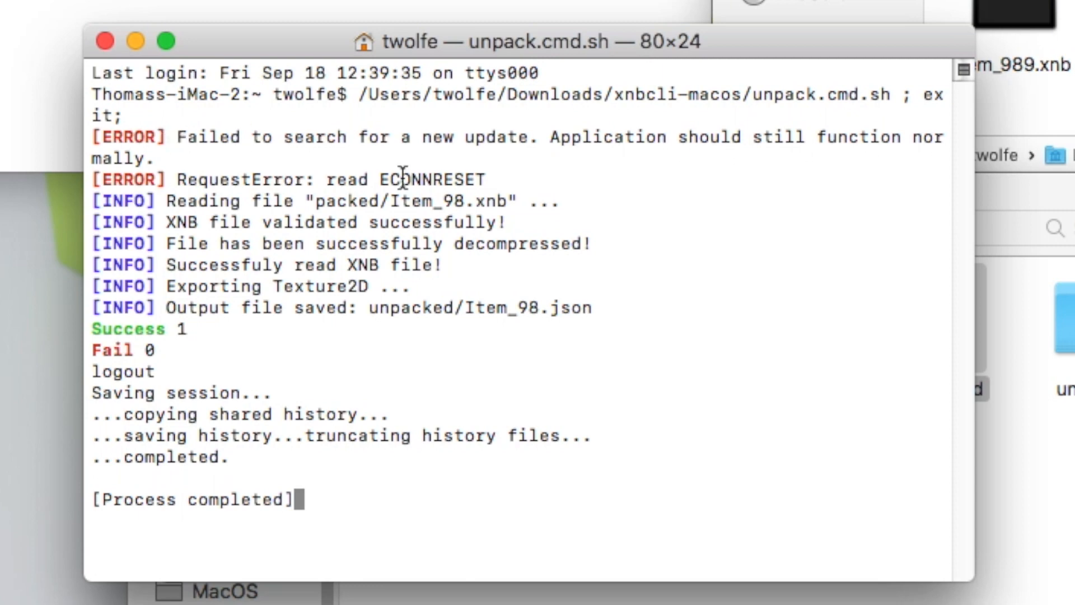
mouse_move(453, 292)
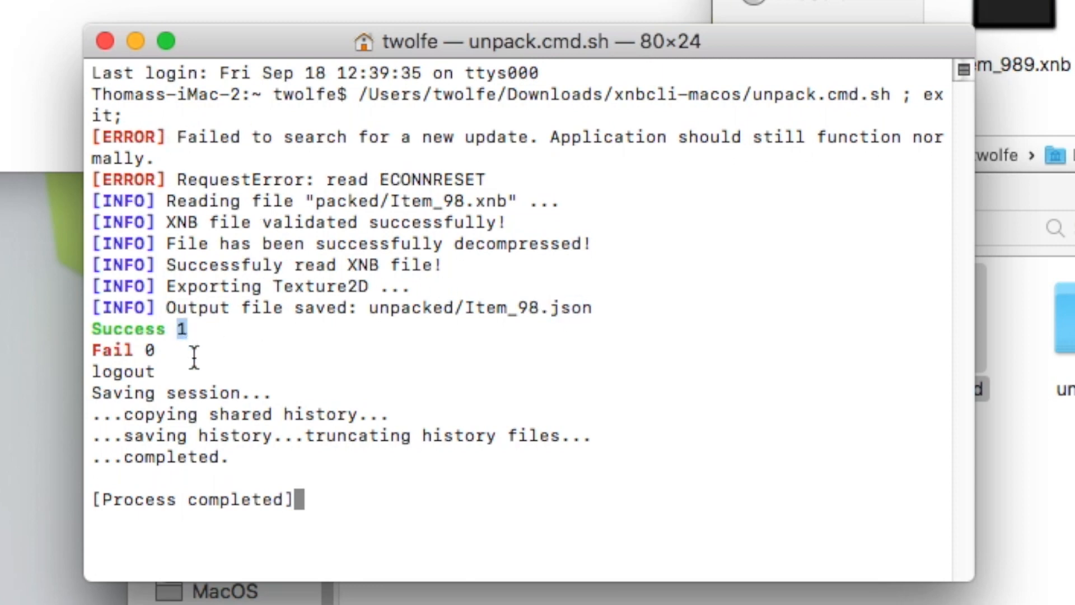
mouse_move(212, 469)
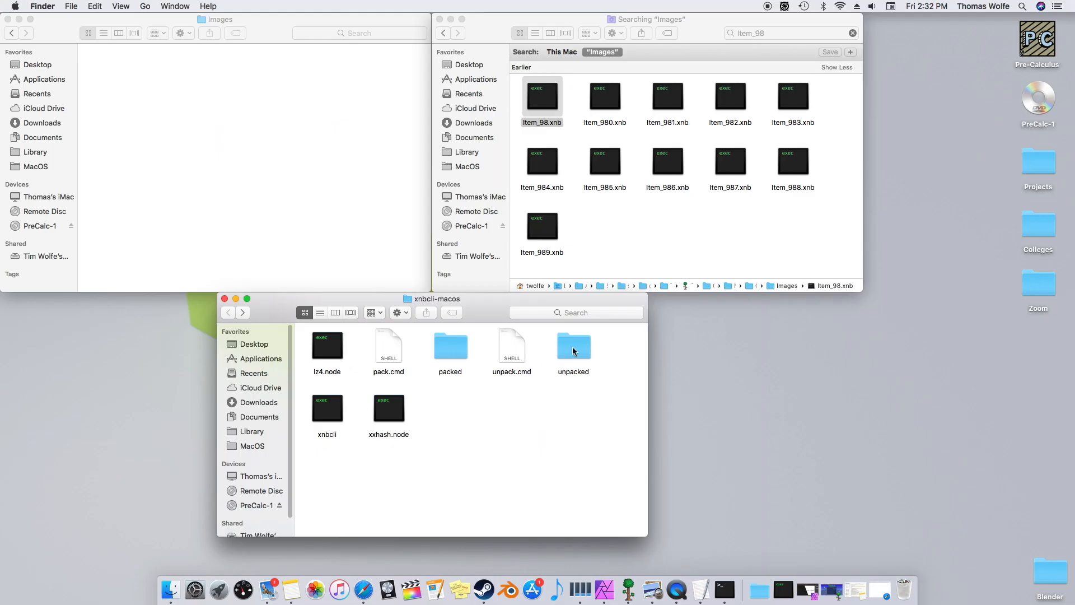
Move Item_98.png from the unpacked folder into the pack's Images folder.
left_click(574, 346)
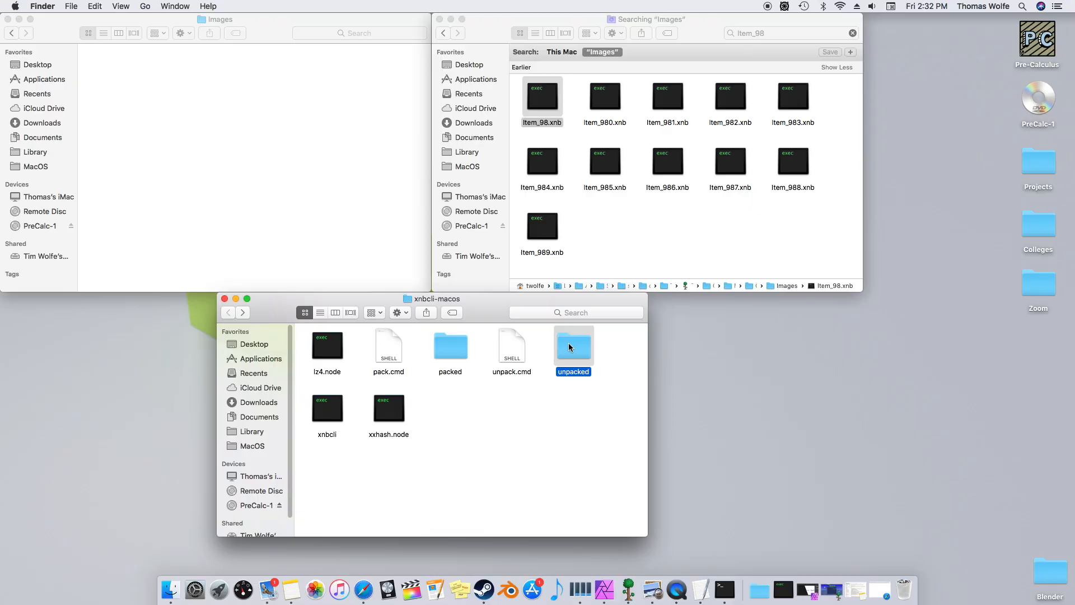
double_click(572, 346)
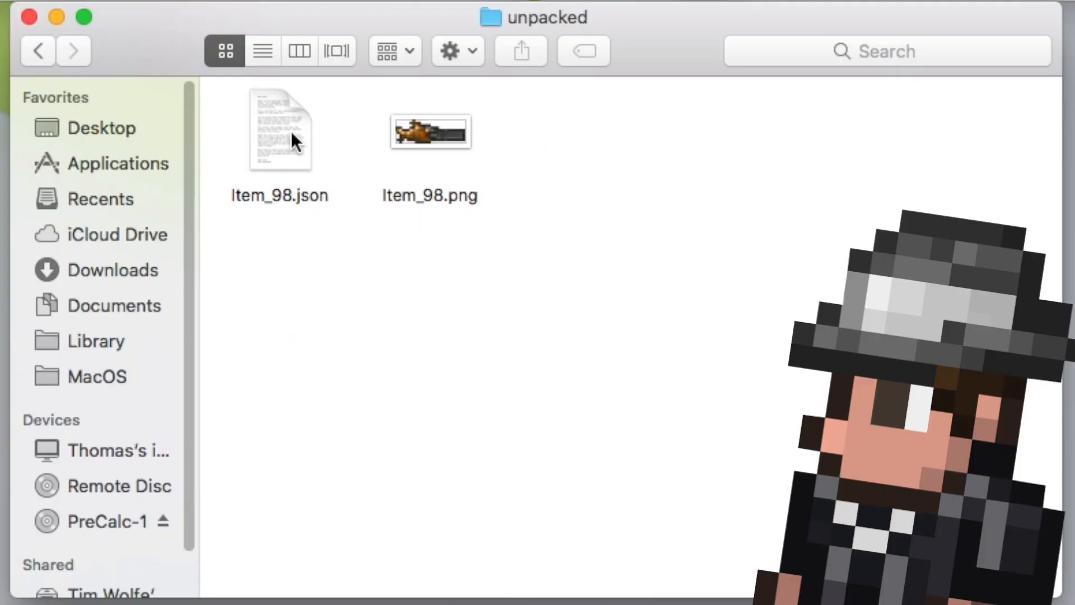
left_click(430, 132)
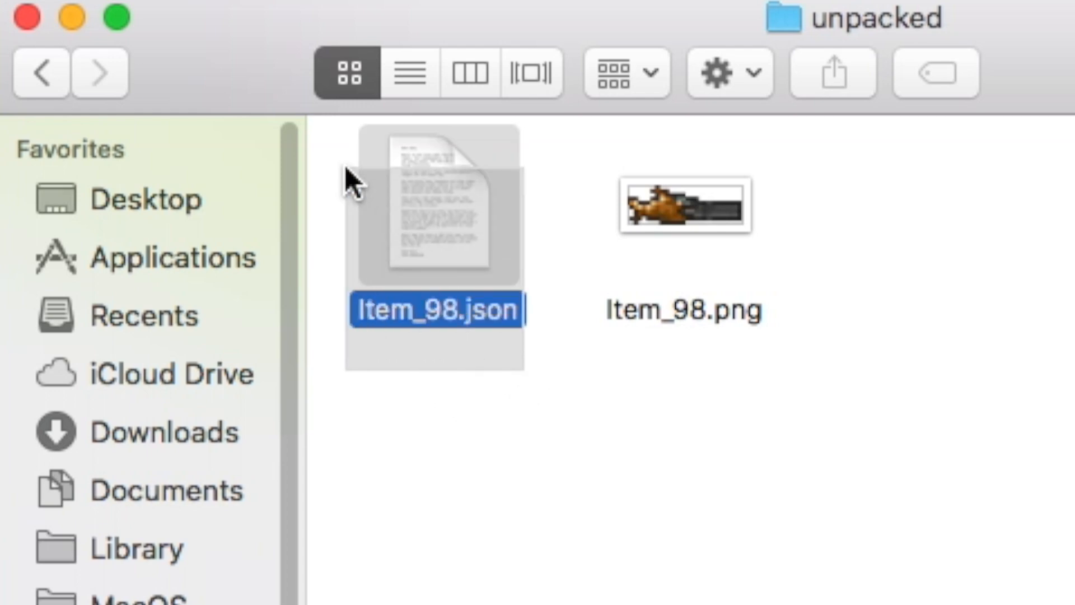
left_click(772, 418)
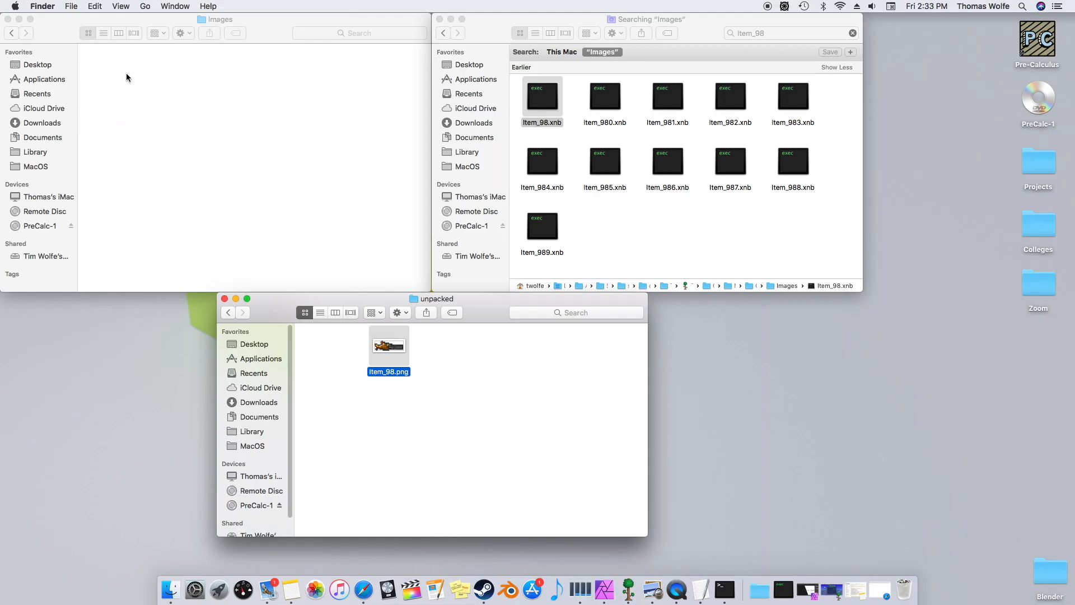
left_click_drag(388, 345, 114, 72)
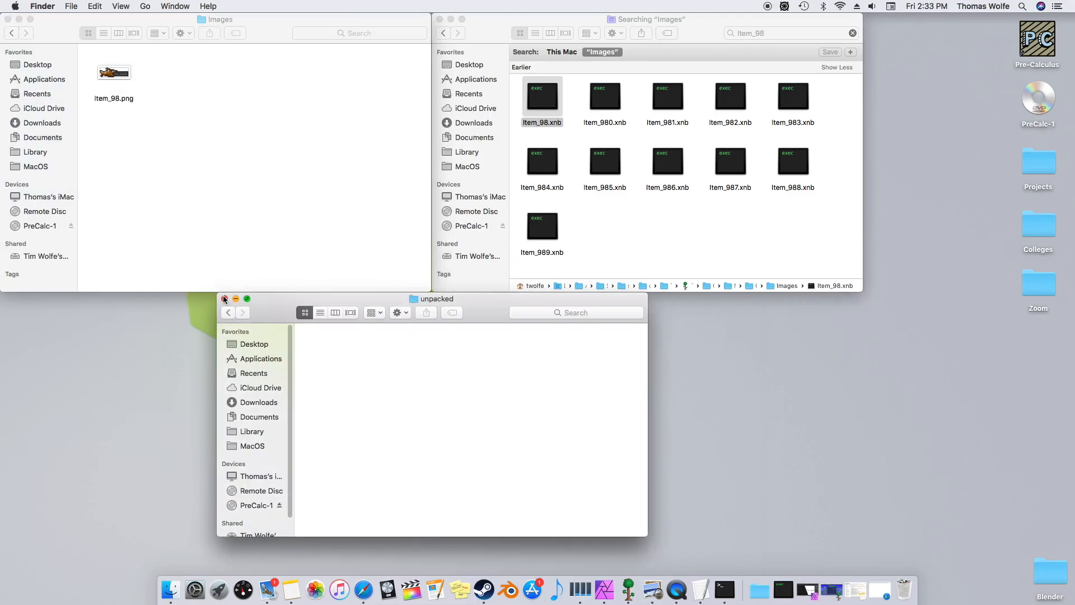
left_click(225, 298)
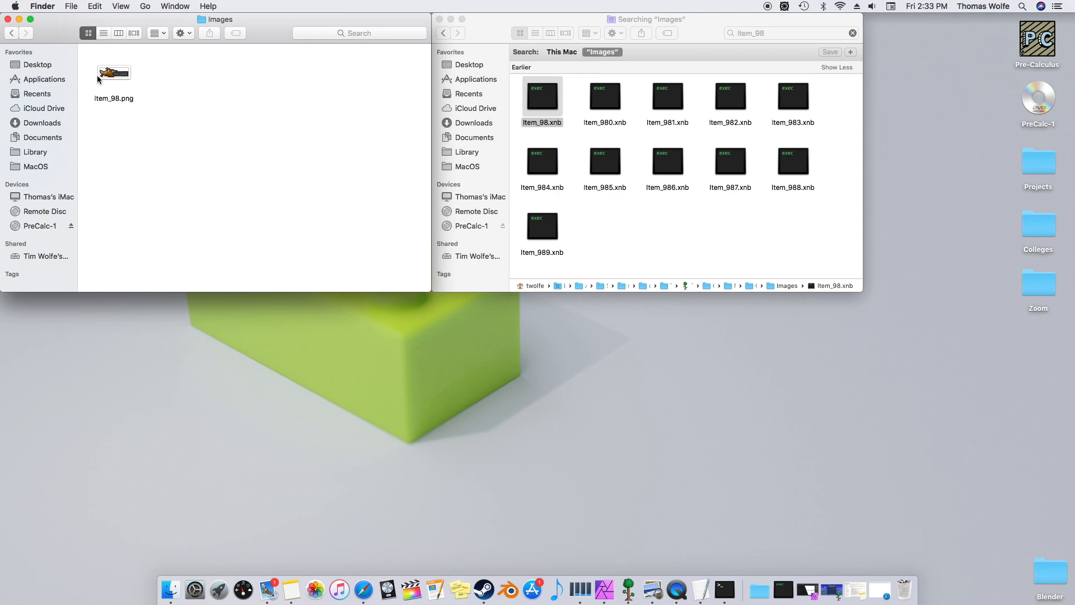
Replace Item_98.png in TutorialPack with the custom Minishark sprite and preview it.
left_click(11, 32)
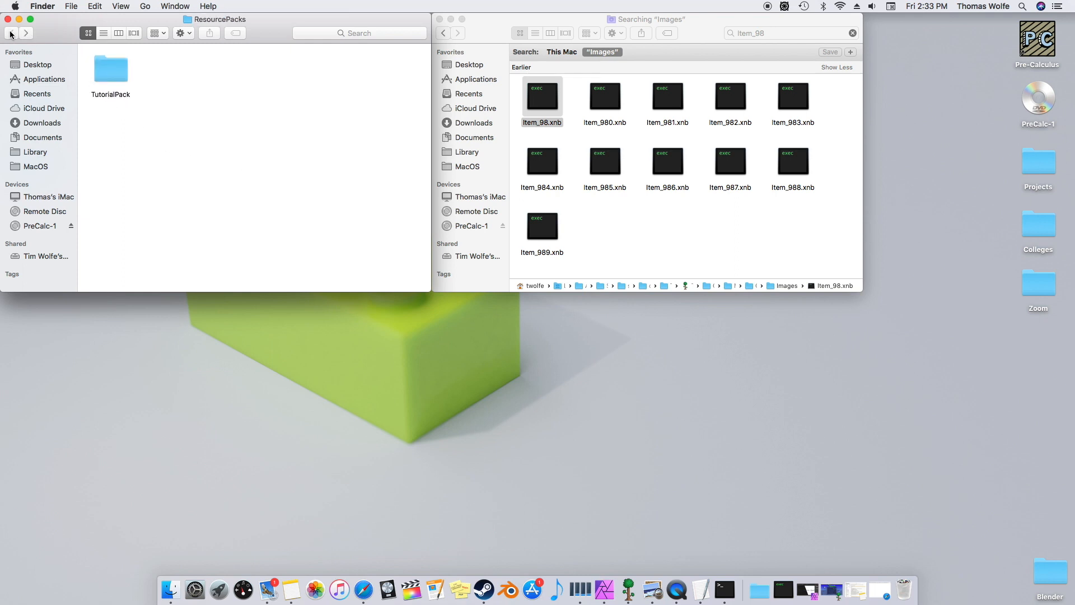
double_click(109, 68)
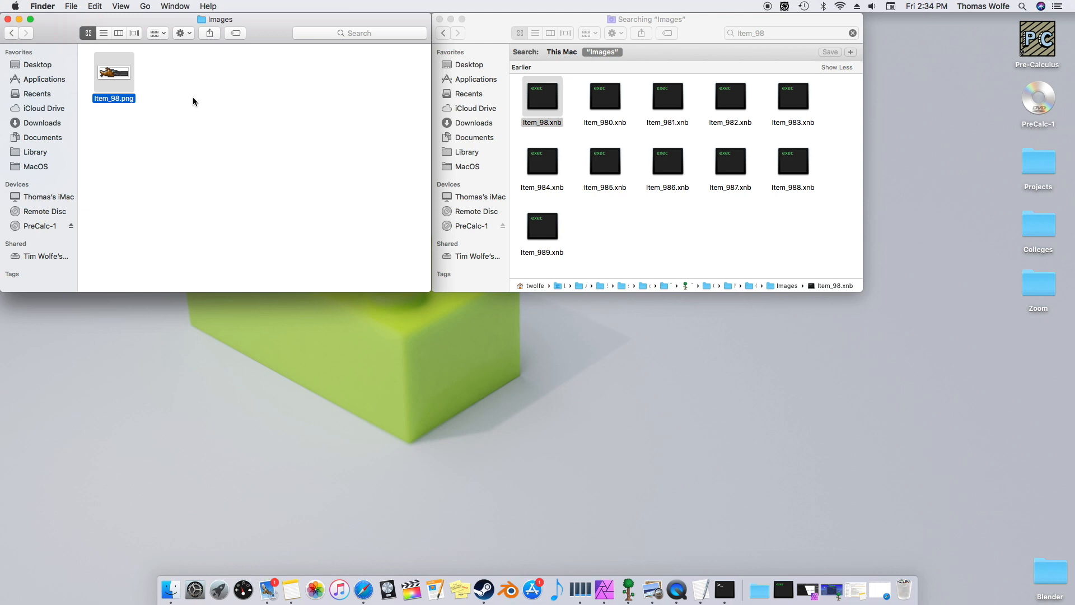
mouse_move(175, 101)
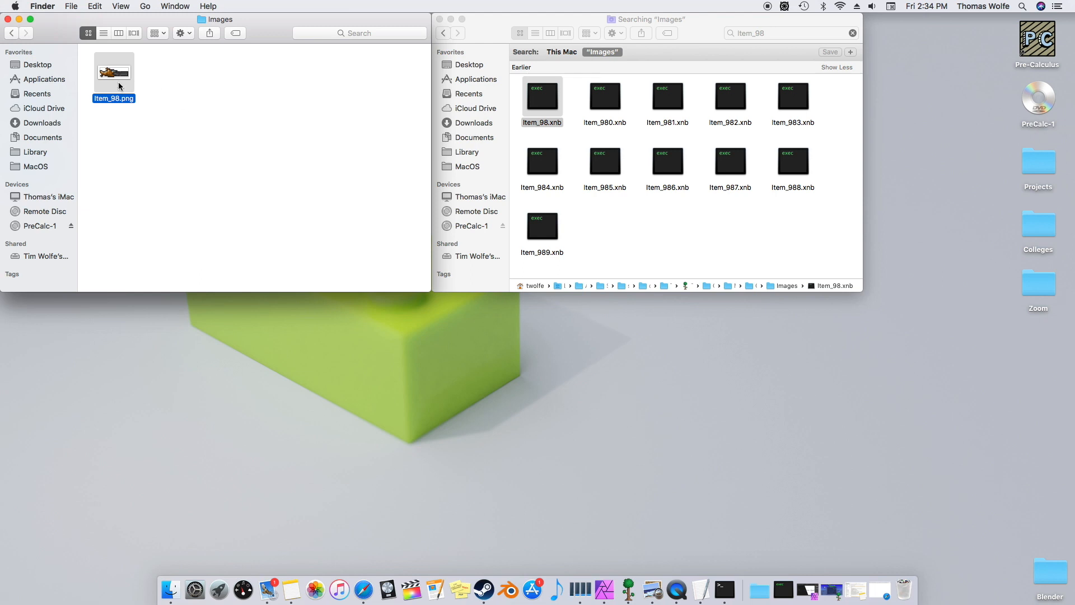
mouse_move(105, 62)
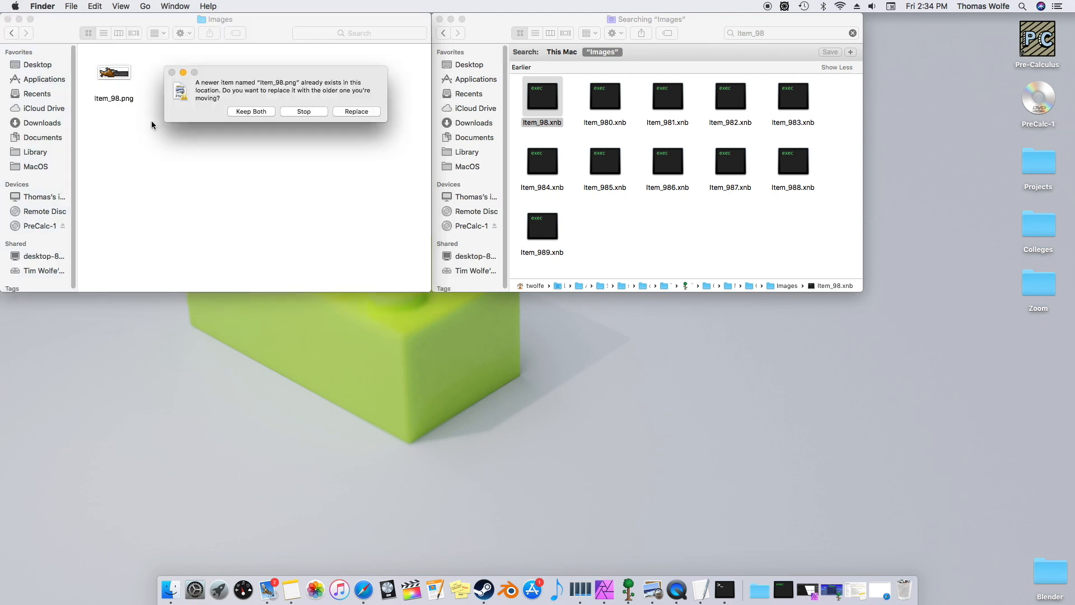
mouse_move(350, 115)
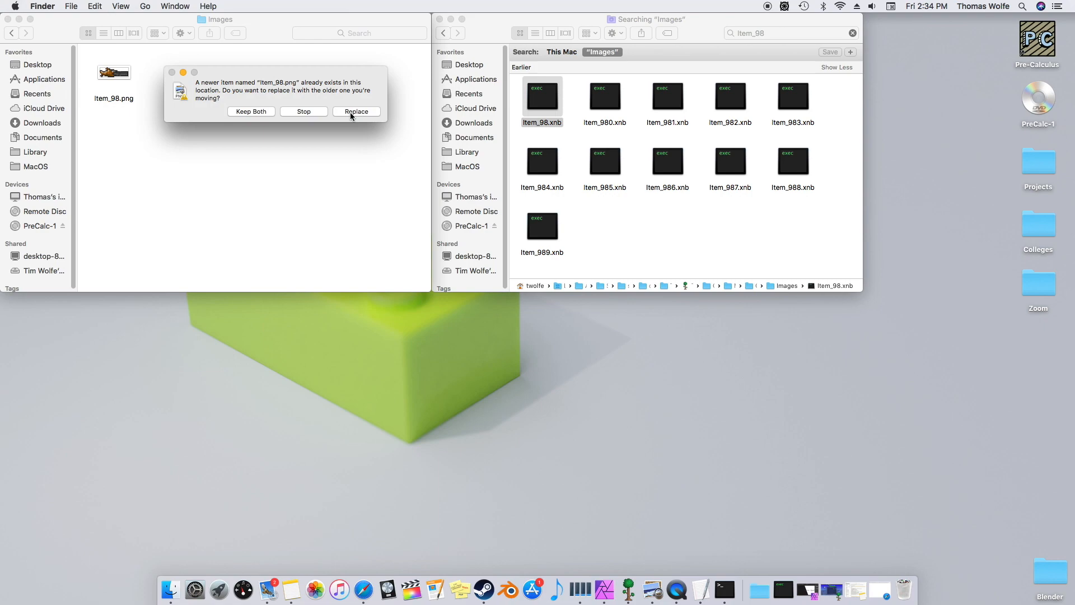
left_click(356, 111)
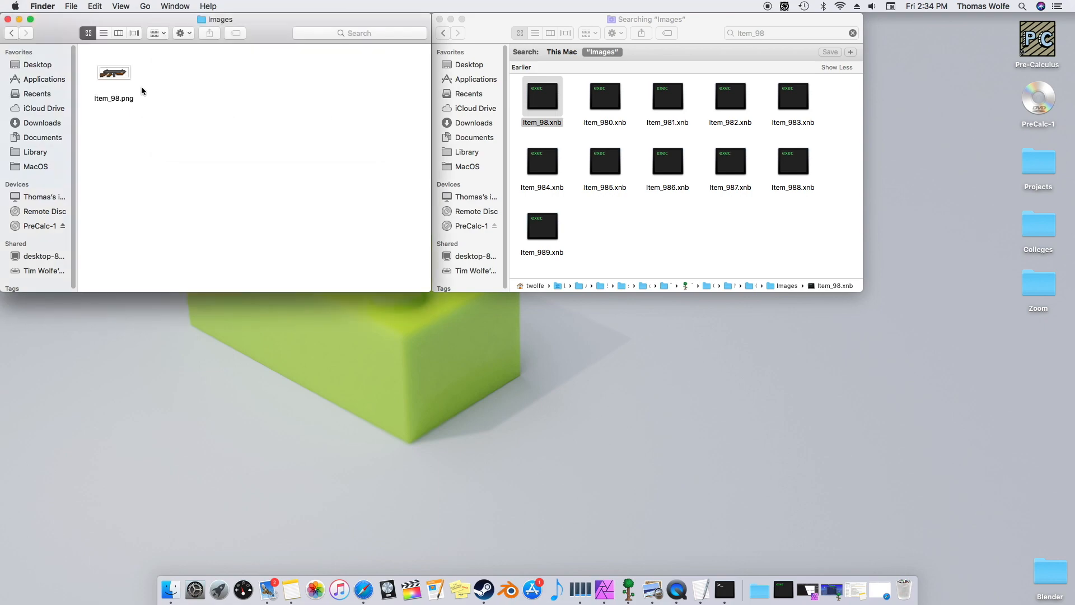
double_click(114, 72)
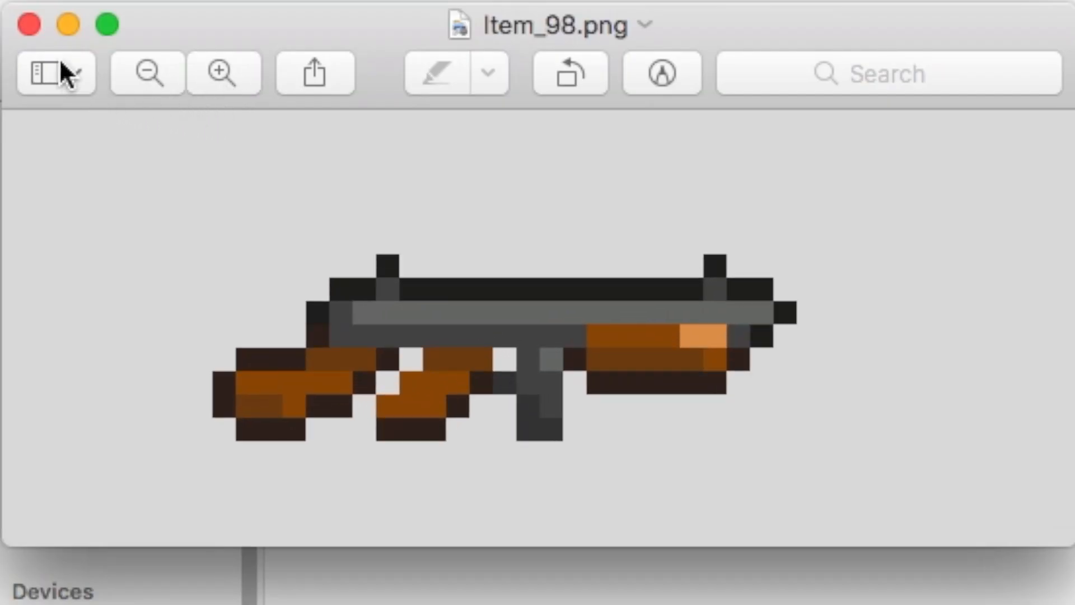
Enable TutorialPack, return to the world and show the Power Menu's item duplication grid.
left_click(26, 25)
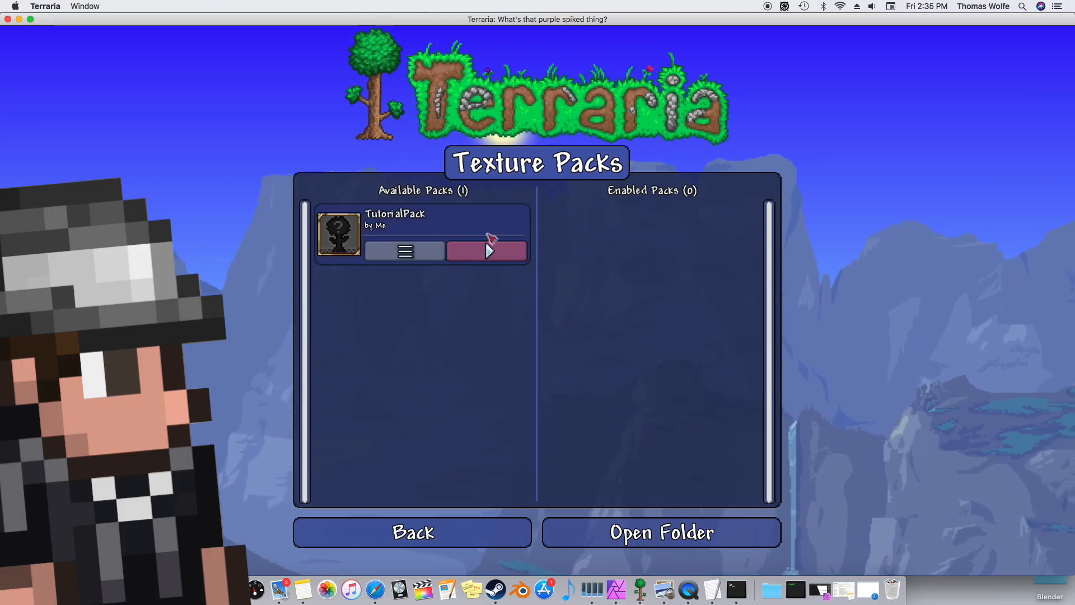
left_click(487, 250)
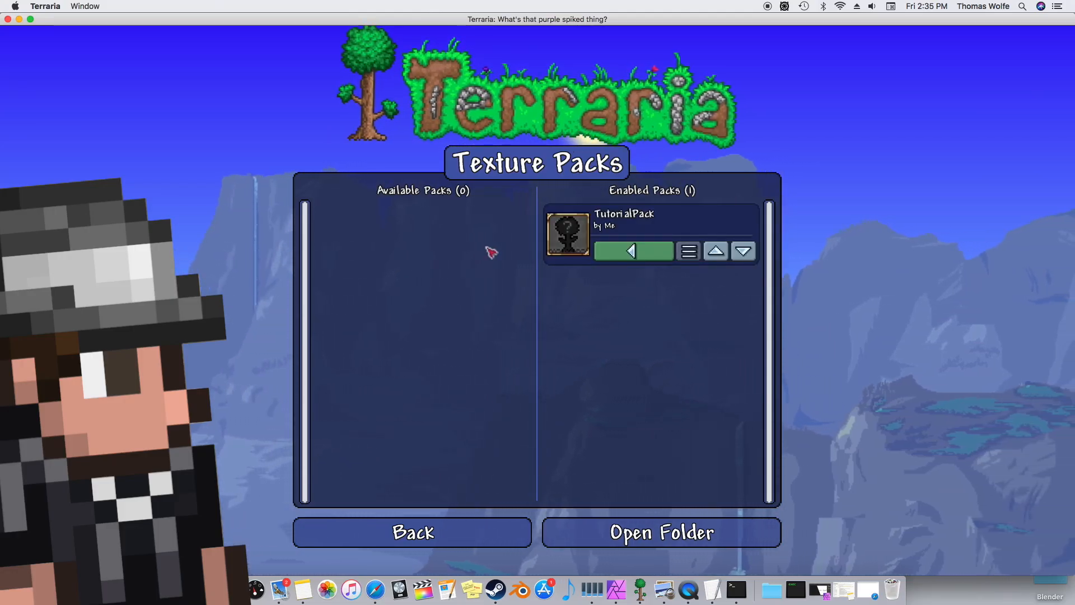
left_click(412, 530)
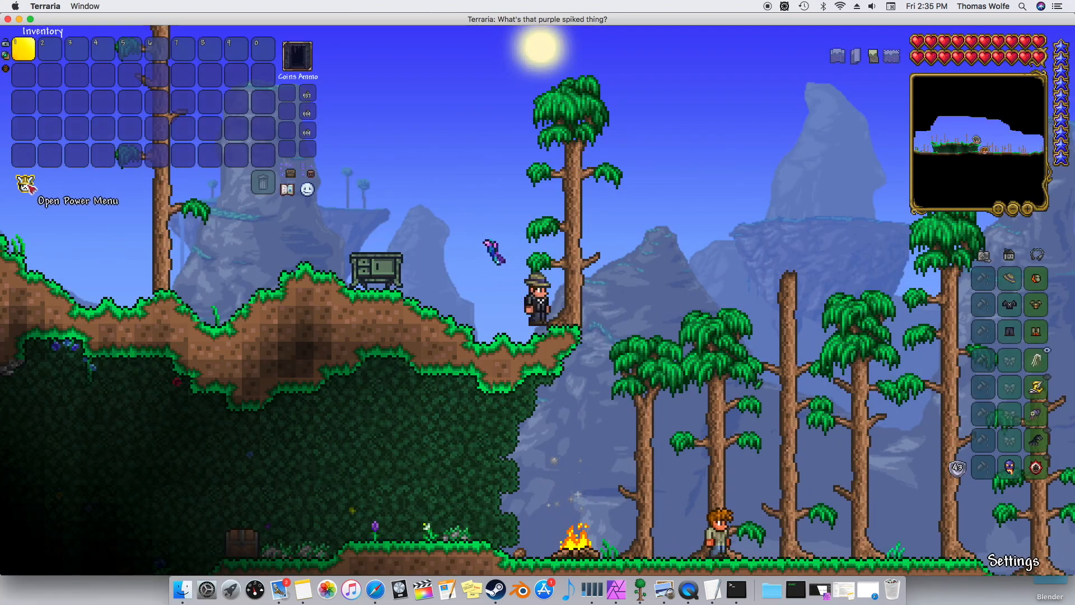
left_click(25, 185)
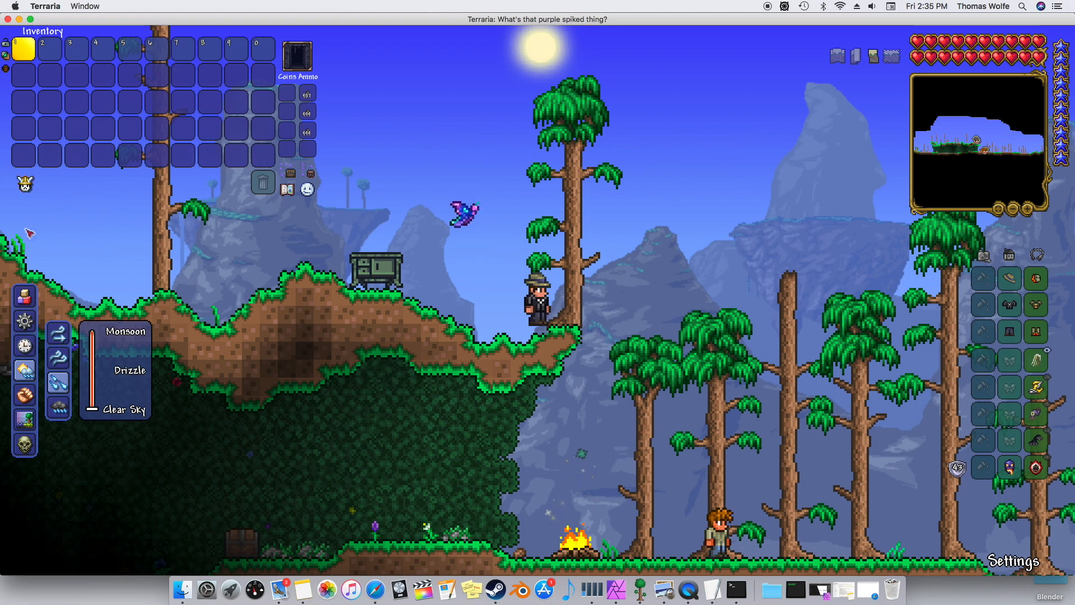
left_click(24, 295)
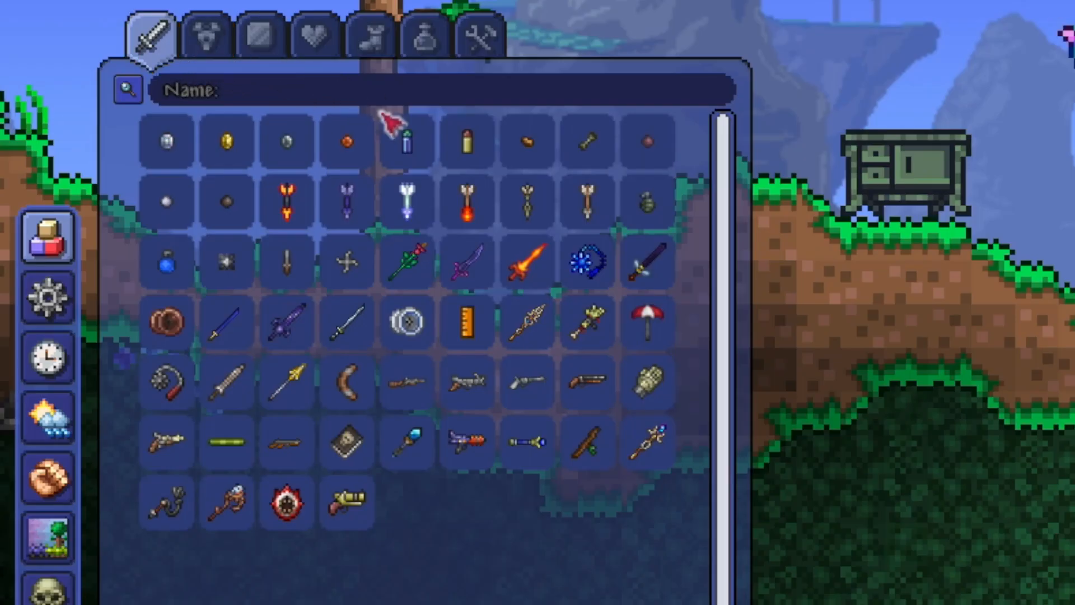
mouse_move(288, 463)
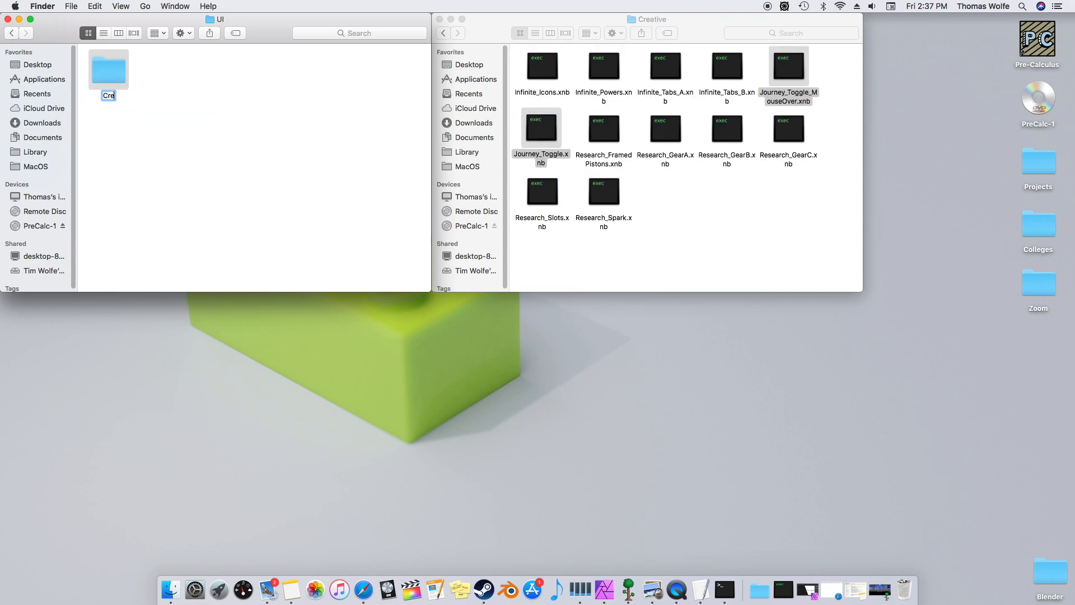
Create a Creative subfolder inside the pack's UI folder via File > New Folder.
left_click(71, 6)
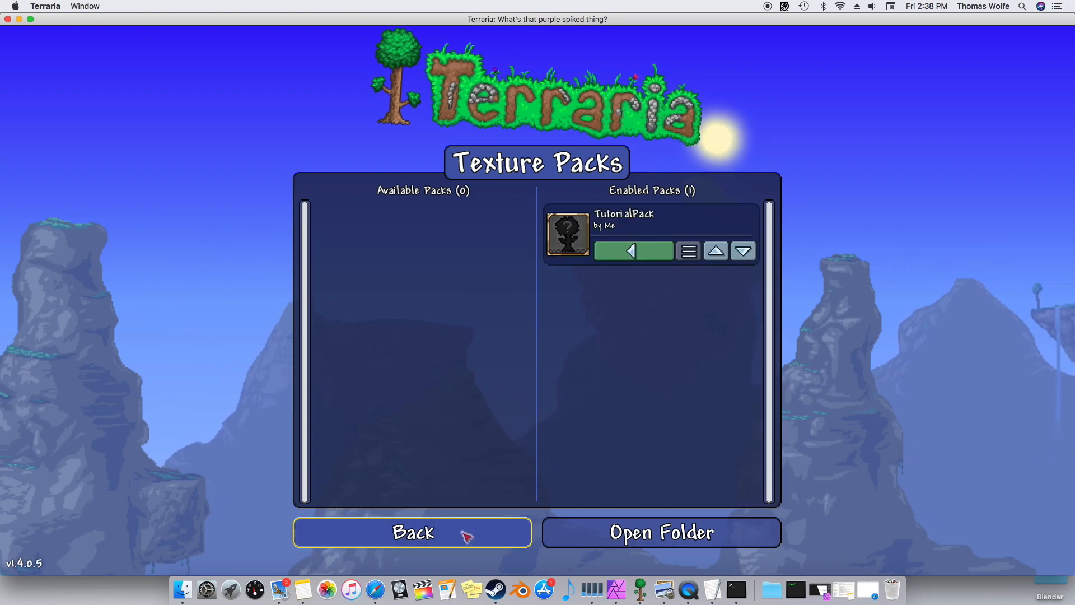
Return from Texture Packs to the world and show the inventory with the Minishark in the hotbar.
left_click(412, 531)
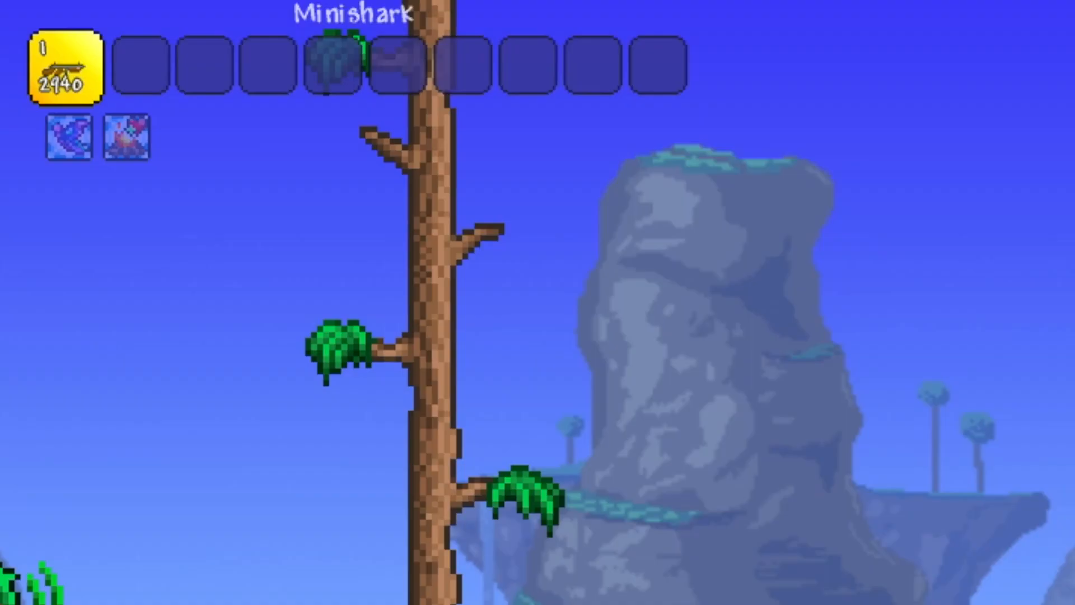
mouse_move(107, 443)
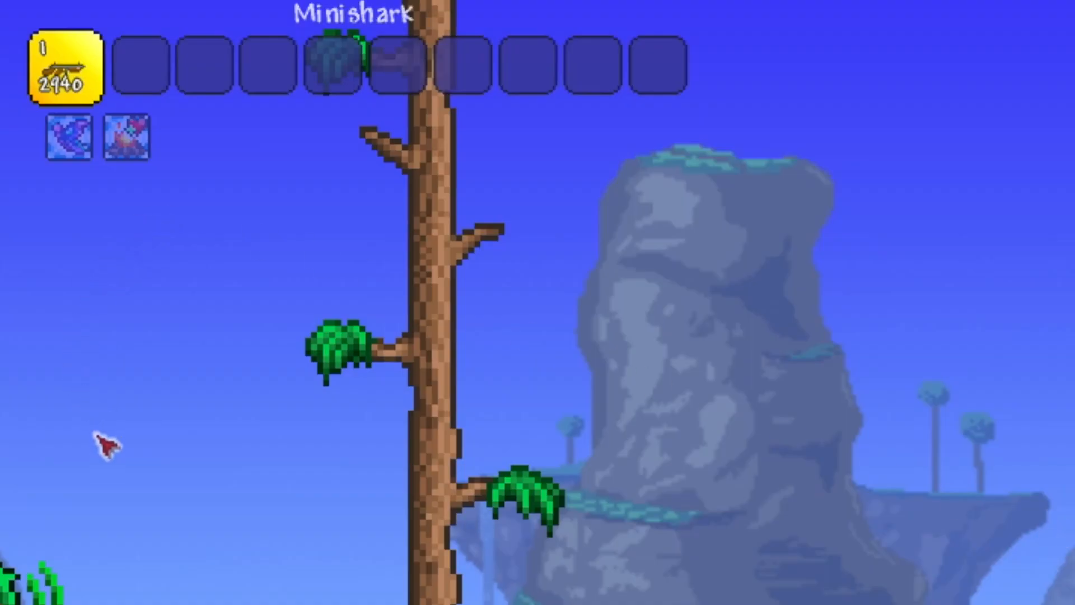
key("Escape")
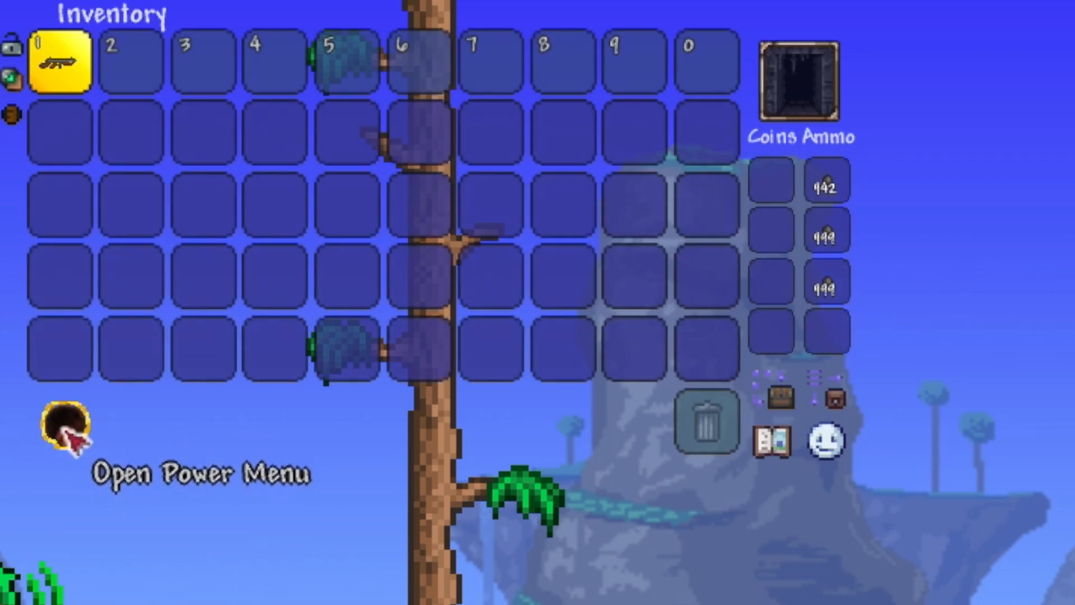